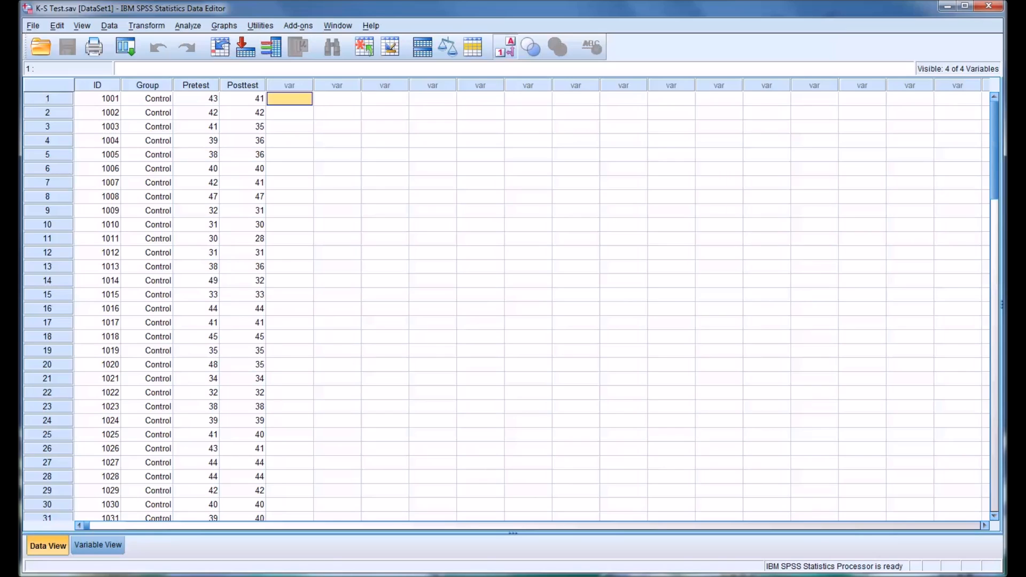
{"action": "mouse_move", "coordinate": [105, 92]}
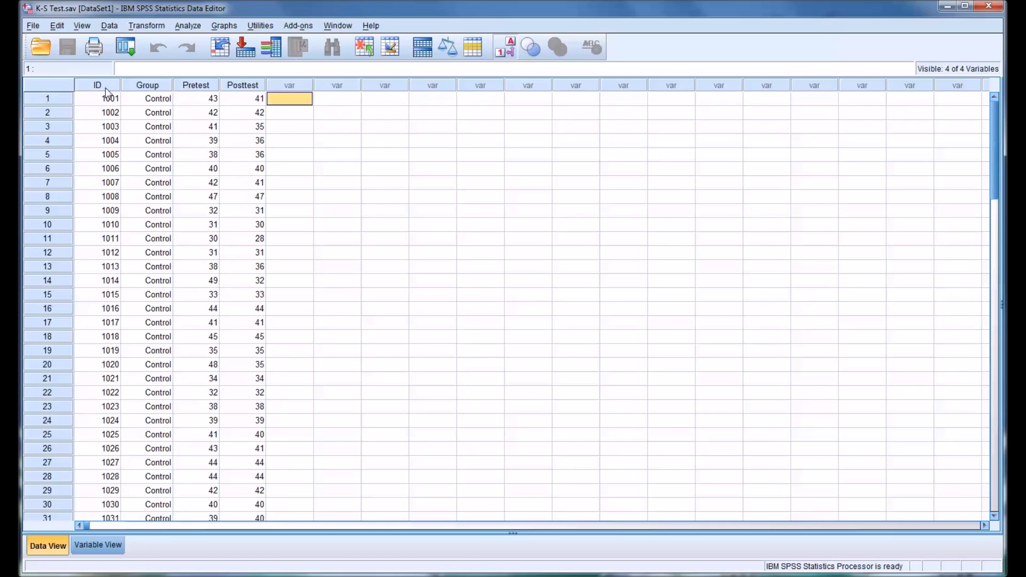
{"action": "mouse_move", "coordinate": [98, 92]}
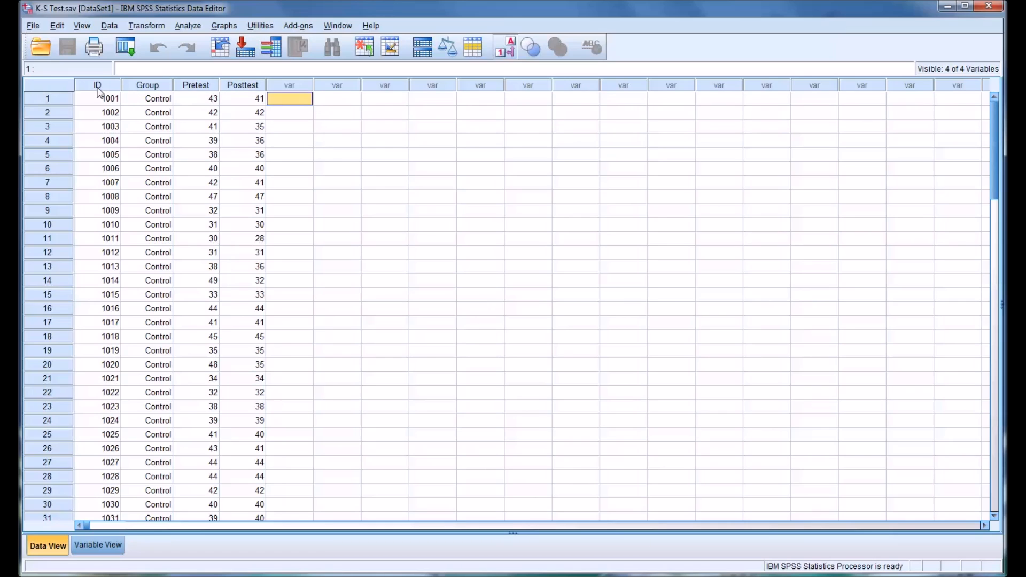
- Browse the data, selecting ID values and the Group, Pretest and Posttest columns
{"action": "left_click", "coordinate": [104, 99]}
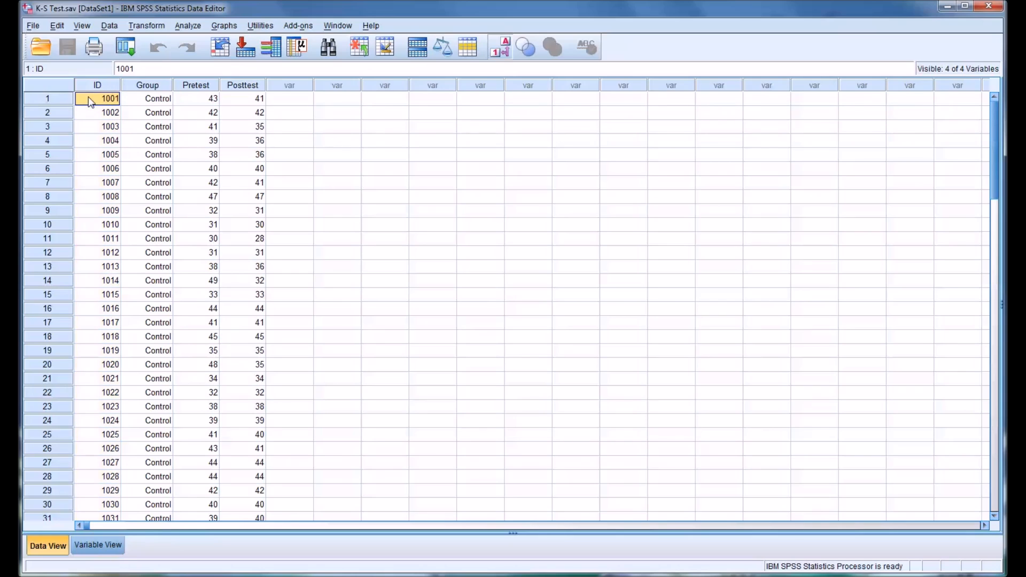
{"action": "left_click", "coordinate": [98, 141]}
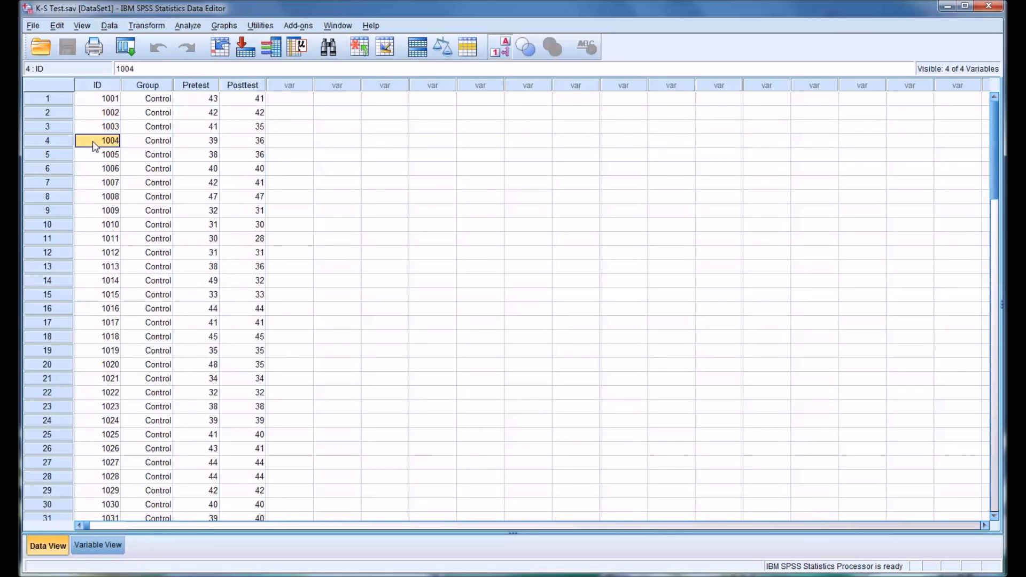
{"action": "left_click", "coordinate": [146, 84]}
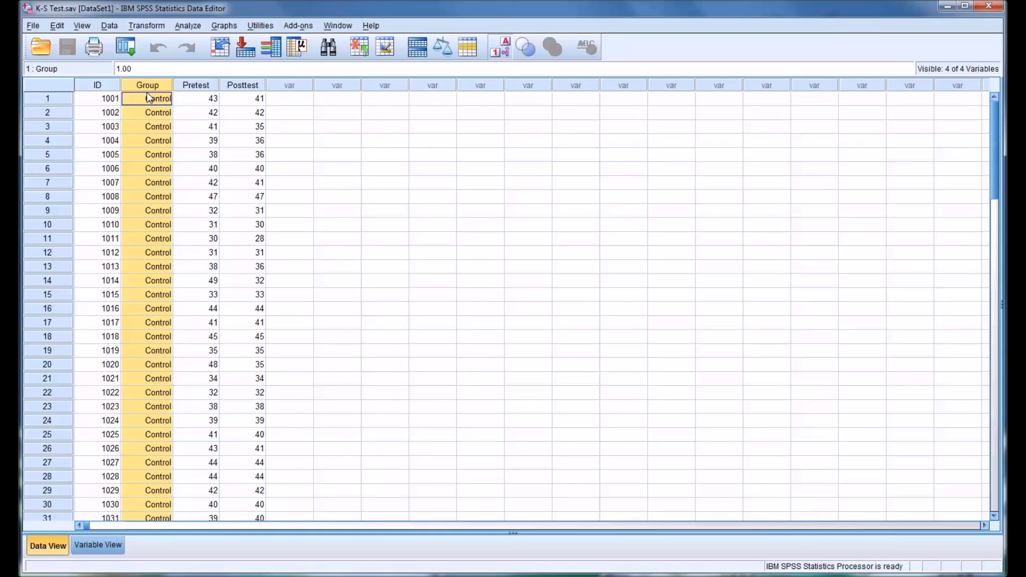
{"action": "scroll", "scroll_direction": "down", "scroll_amount": 3}
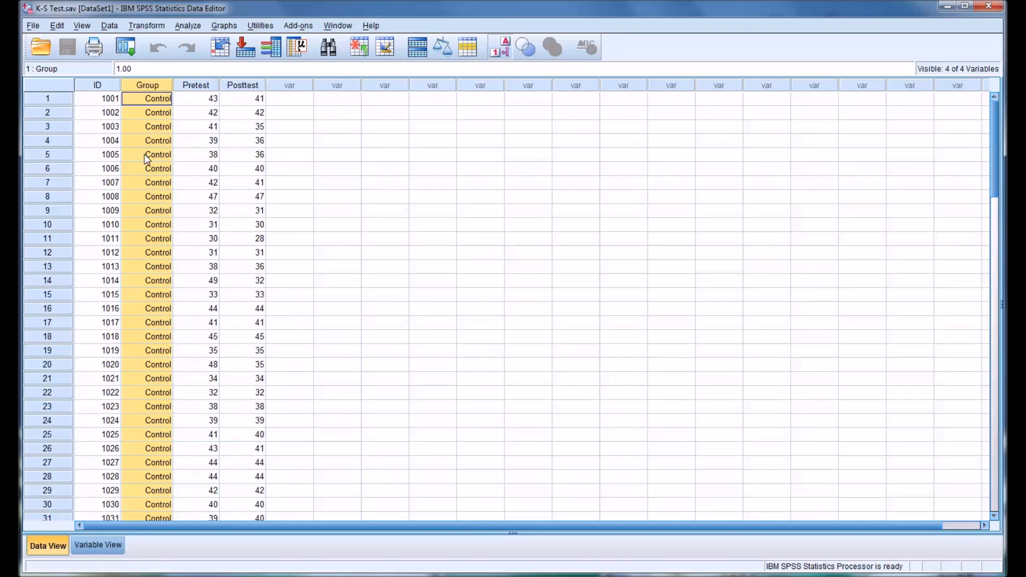
{"action": "left_click", "coordinate": [195, 99]}
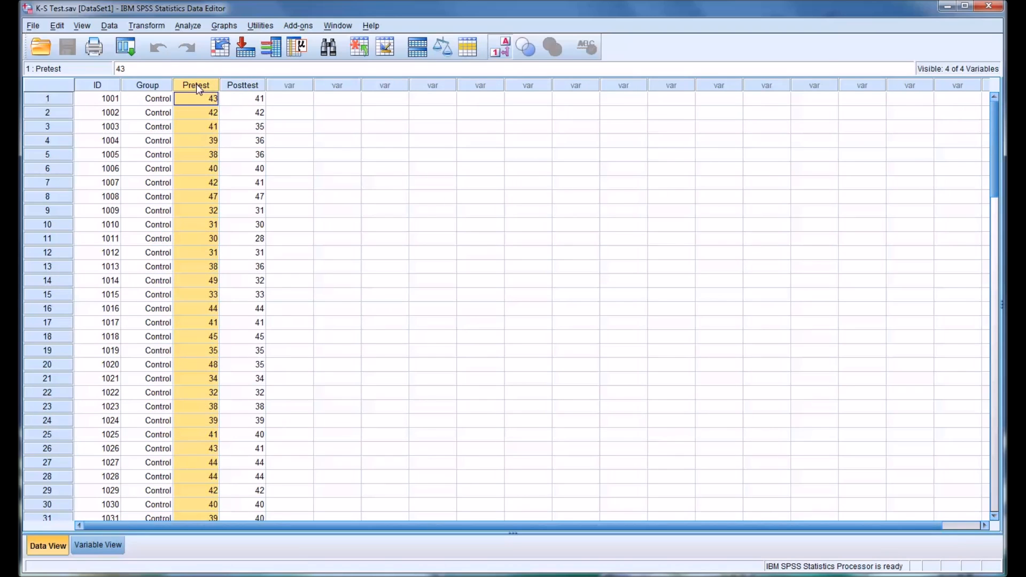
{"action": "left_click", "coordinate": [242, 98]}
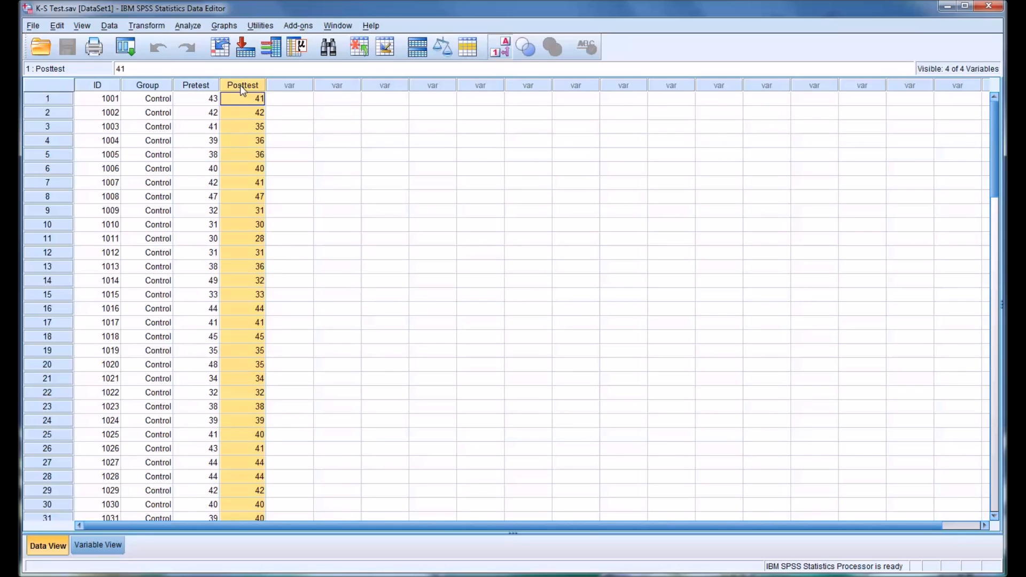
{"action": "mouse_move", "coordinate": [242, 85]}
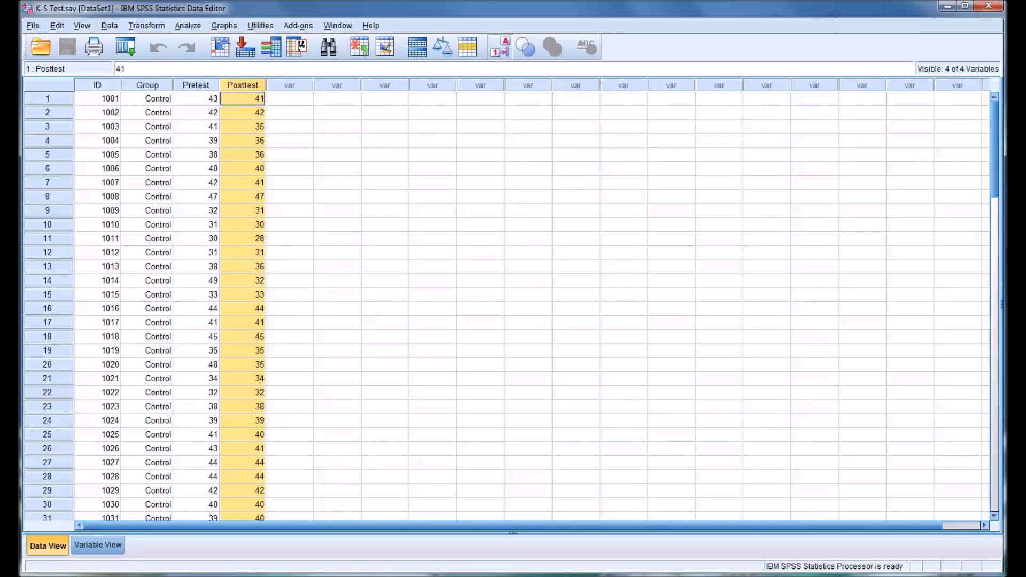
{"action": "mouse_move", "coordinate": [382, 262]}
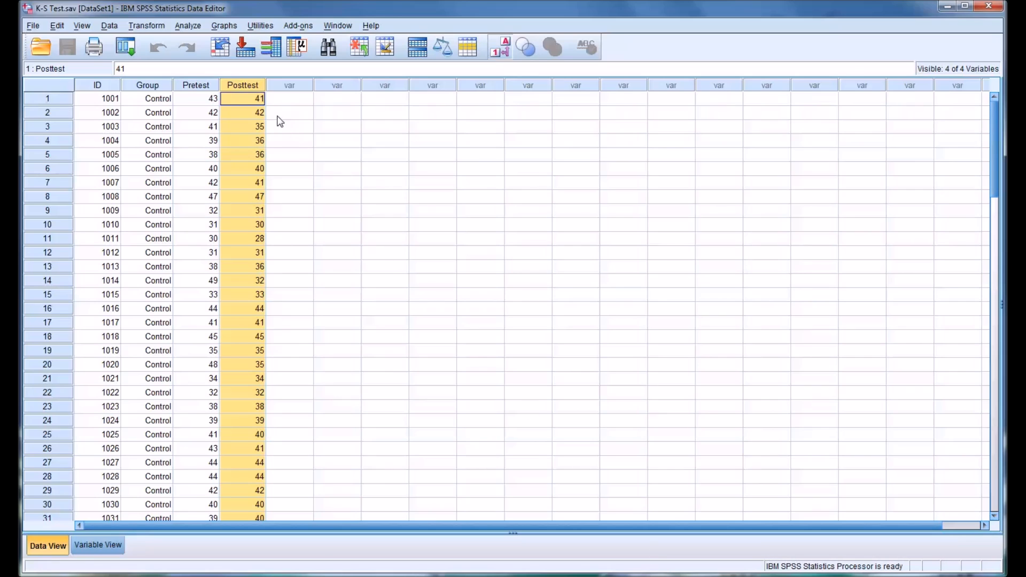
{"action": "mouse_move", "coordinate": [193, 97]}
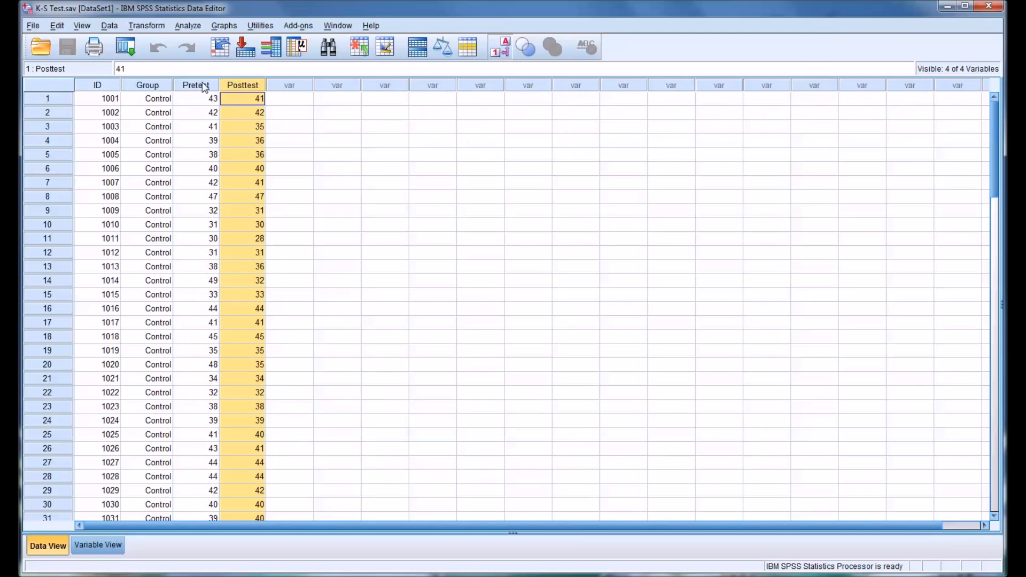
- Open Analyze > Explore and add Pretest and Posttest to the Dependent List
{"action": "left_click", "coordinate": [196, 98]}
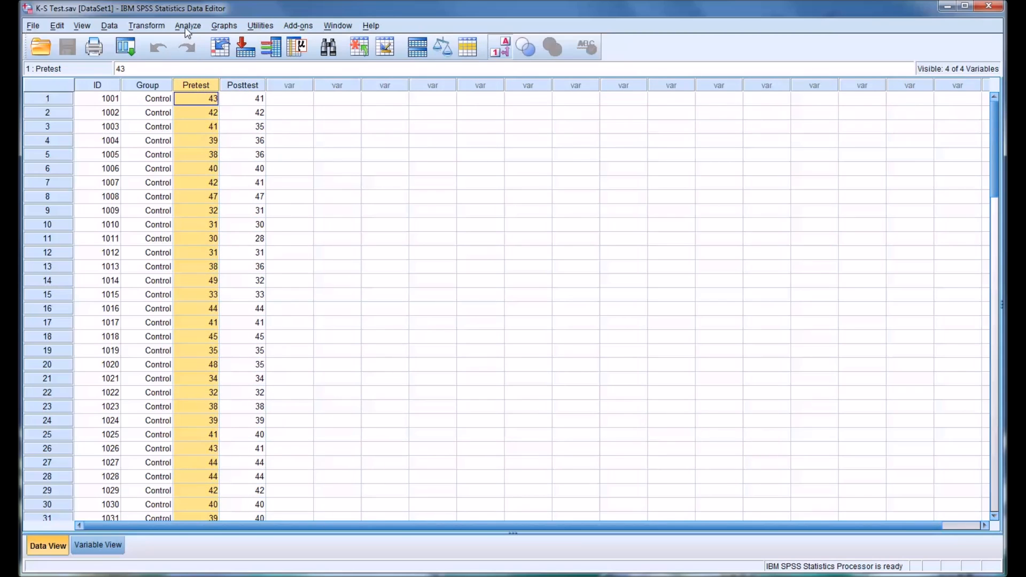
{"action": "left_click", "coordinate": [187, 25]}
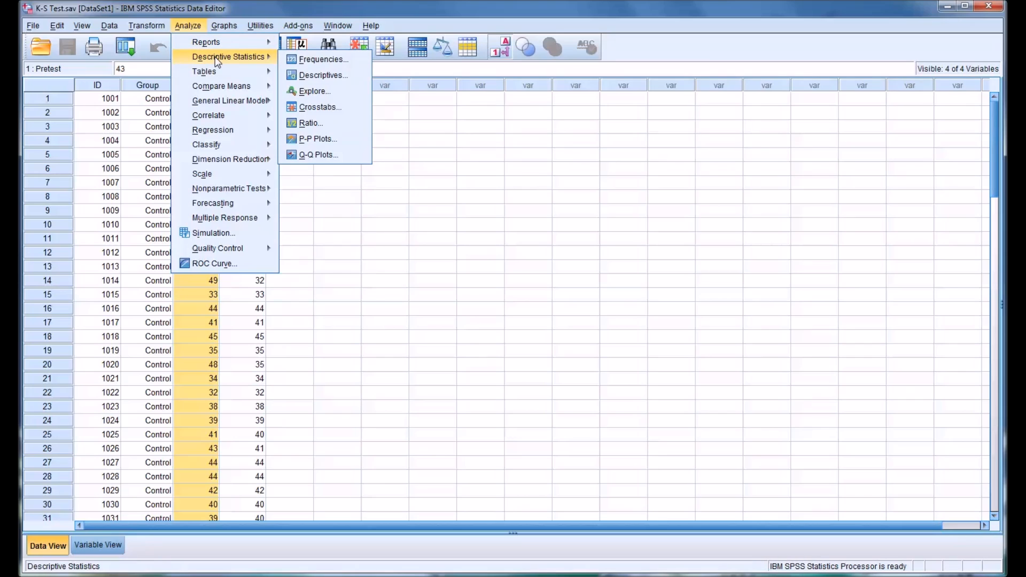
{"action": "mouse_move", "coordinate": [316, 92]}
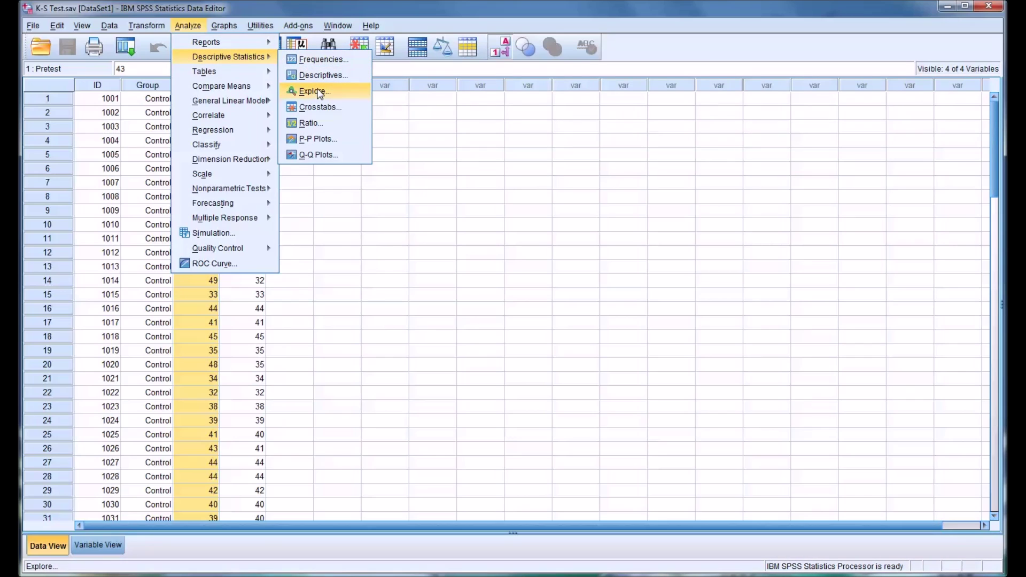
{"action": "left_click", "coordinate": [313, 91]}
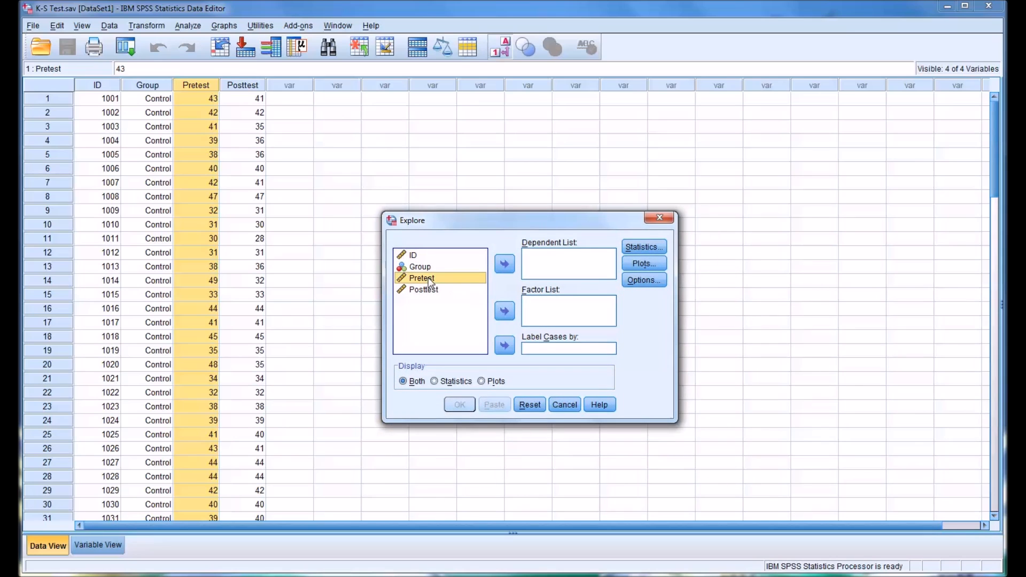
{"action": "left_click", "coordinate": [503, 263]}
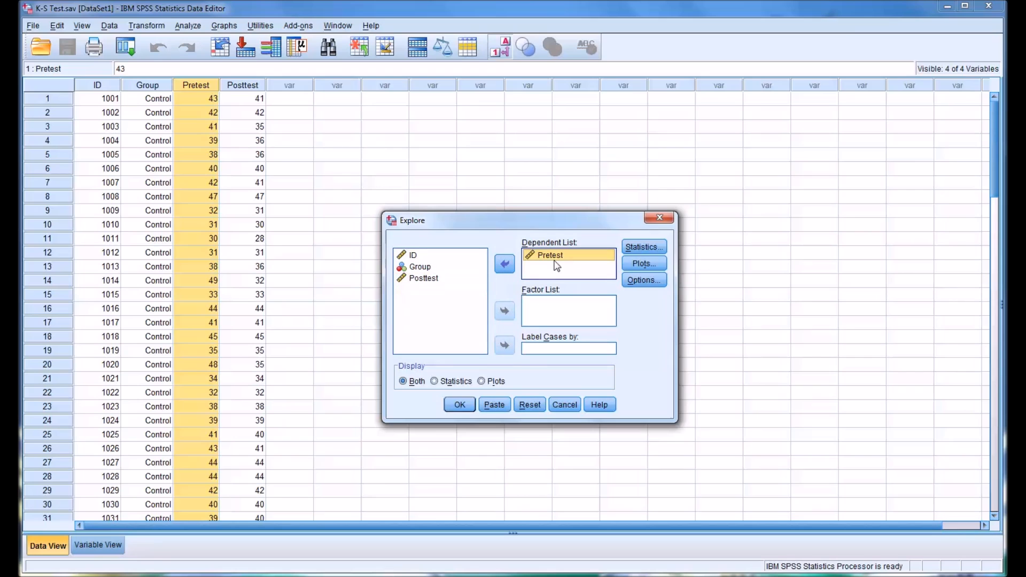
{"action": "left_click", "coordinate": [423, 278]}
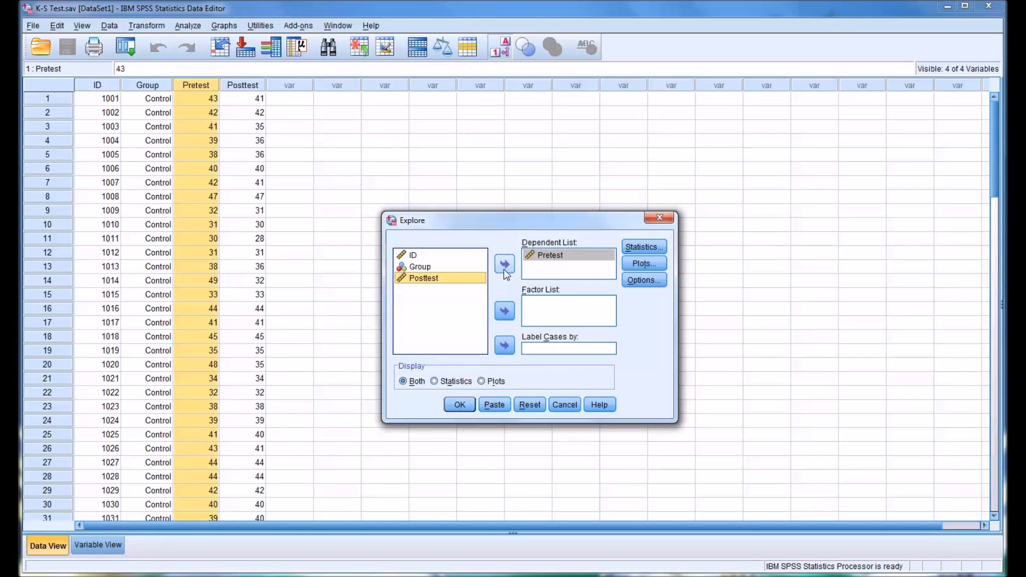
{"action": "left_click", "coordinate": [504, 266]}
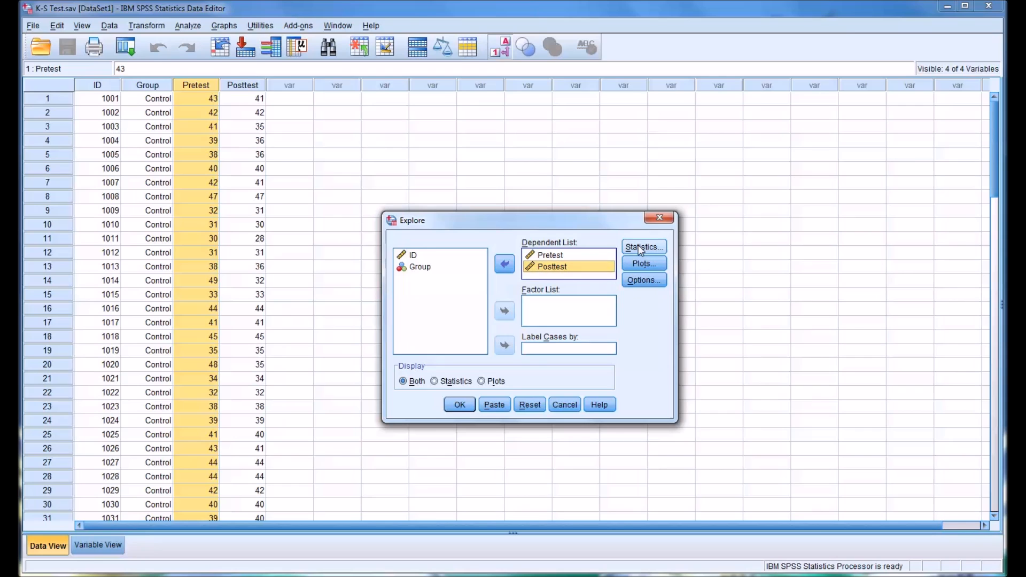
- Turn on Outliers in the Explore Statistics options
{"action": "left_click", "coordinate": [643, 247]}
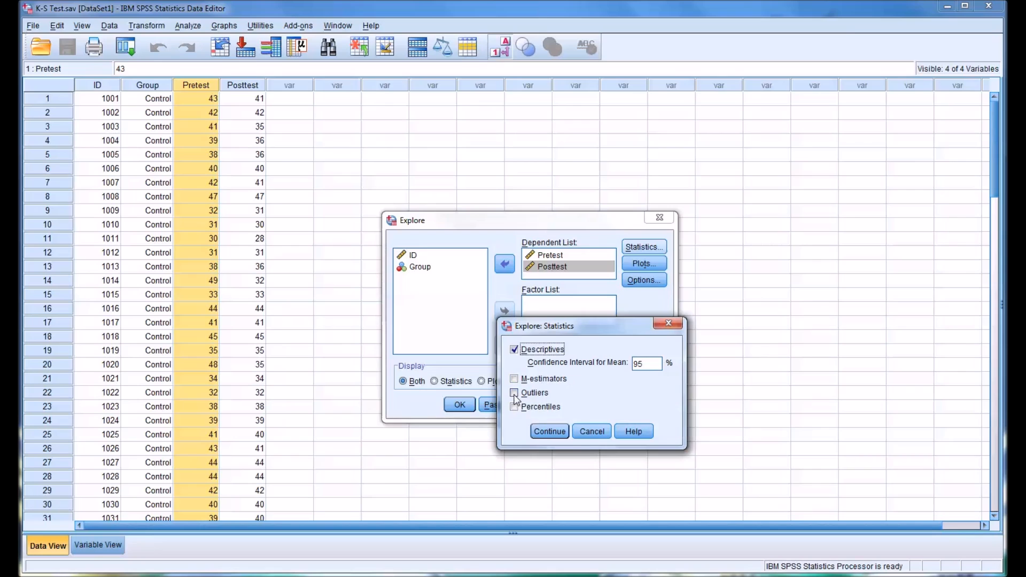
{"action": "left_click", "coordinate": [514, 393]}
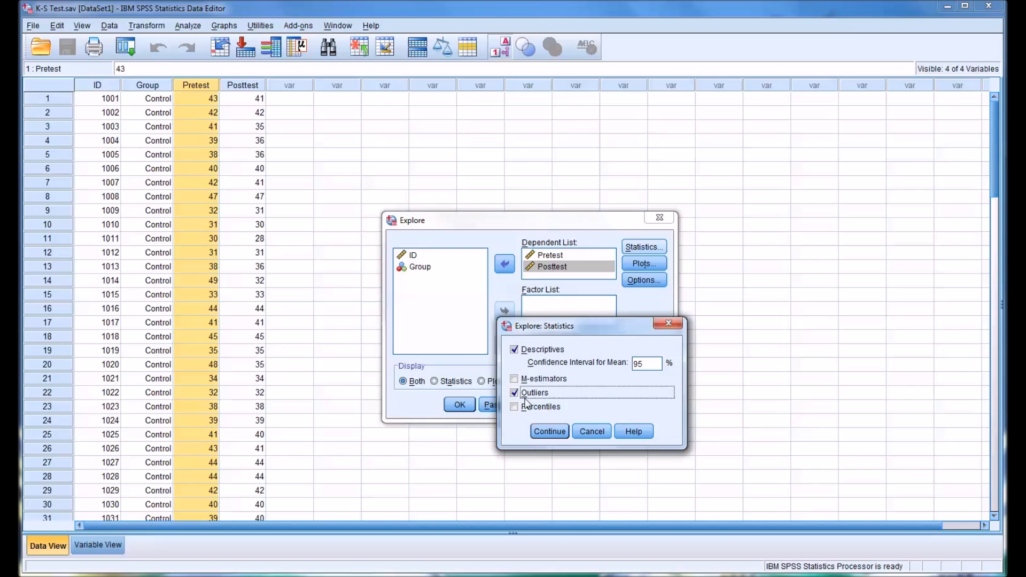
{"action": "left_click", "coordinate": [549, 431]}
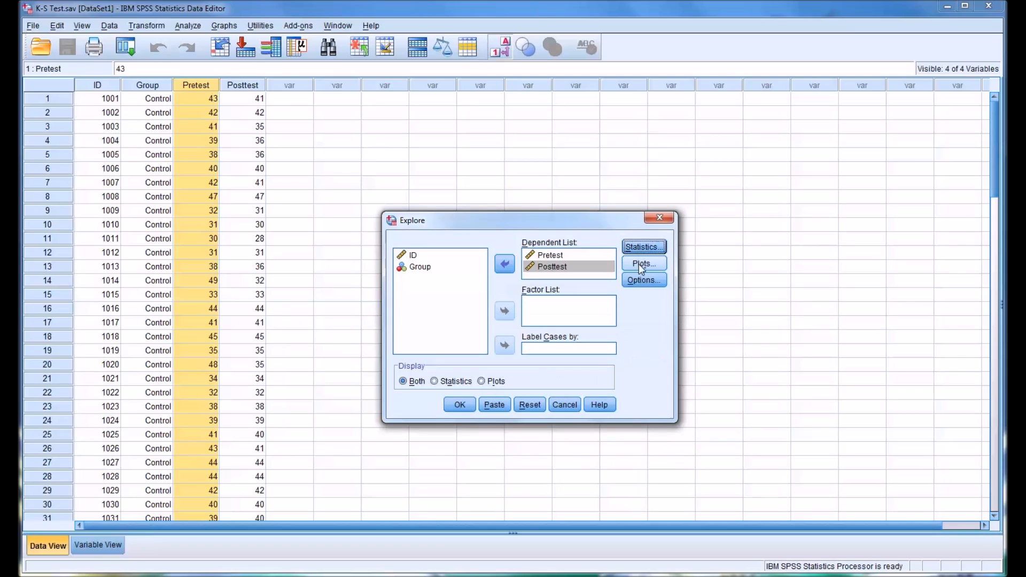
- Set Explore plots to histograms and normality plots with tests, without stem-and-leaf
{"action": "left_click", "coordinate": [643, 263]}
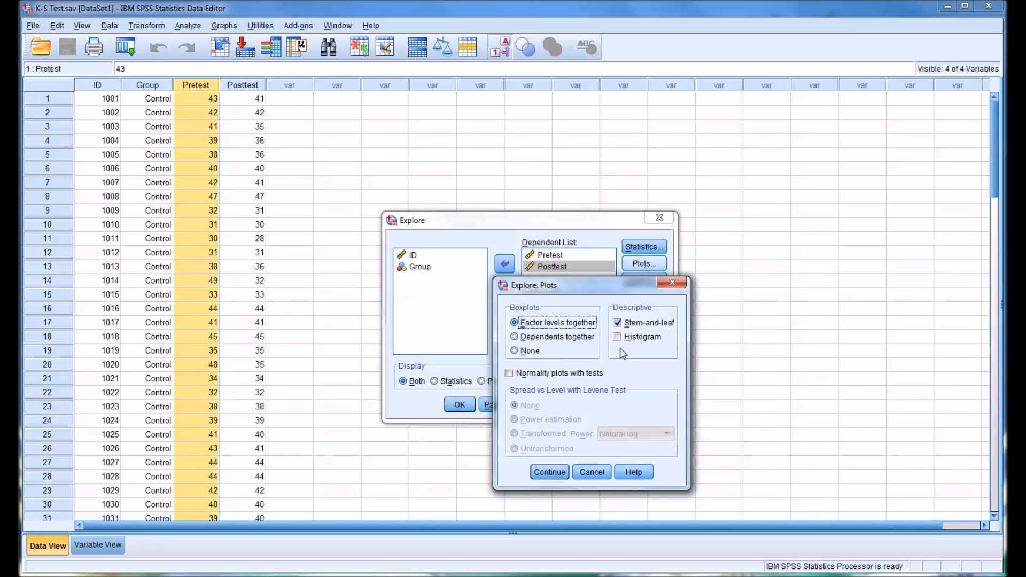
{"action": "left_click", "coordinate": [617, 322]}
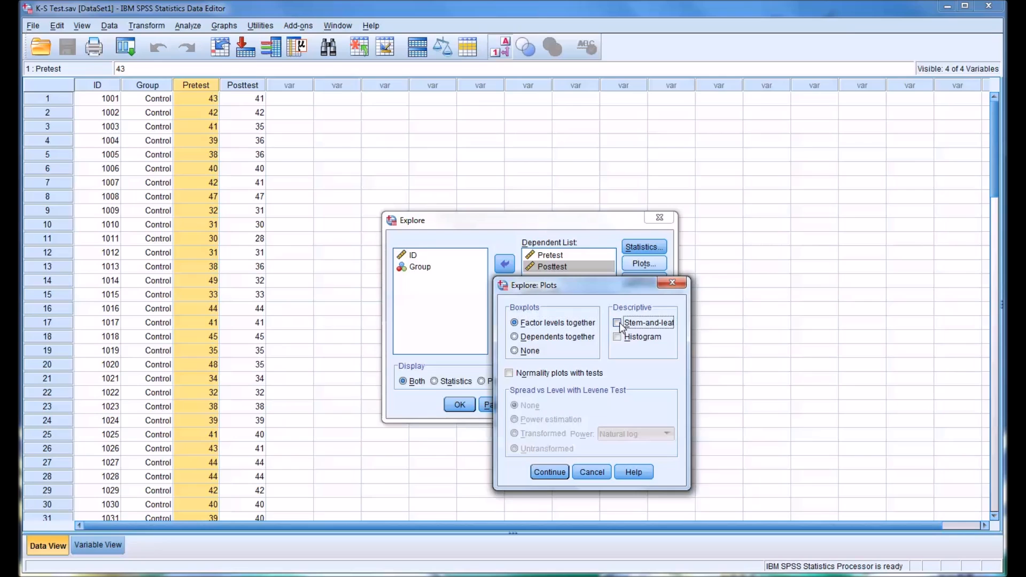
{"action": "left_click", "coordinate": [617, 336]}
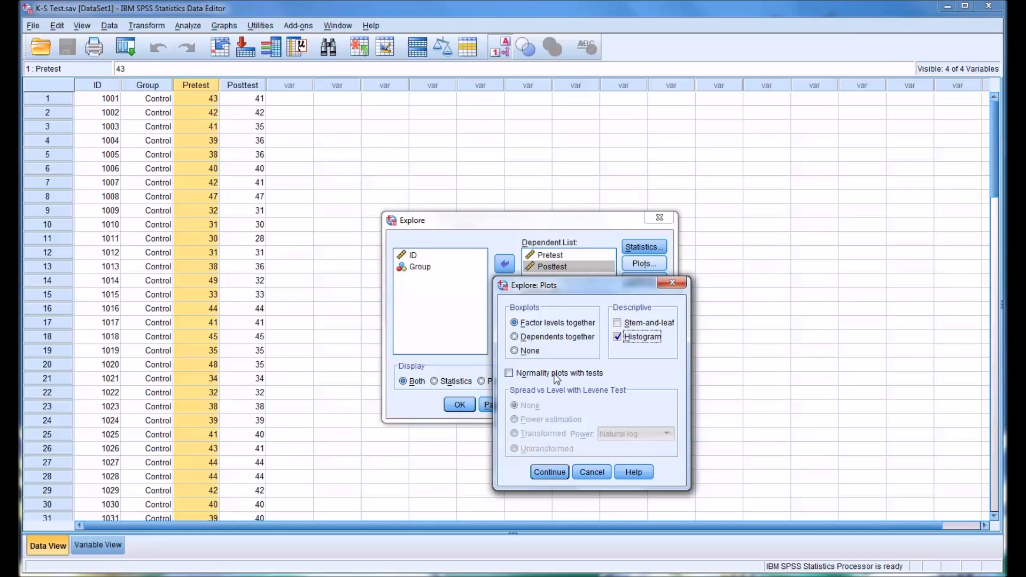
{"action": "left_click", "coordinate": [509, 373]}
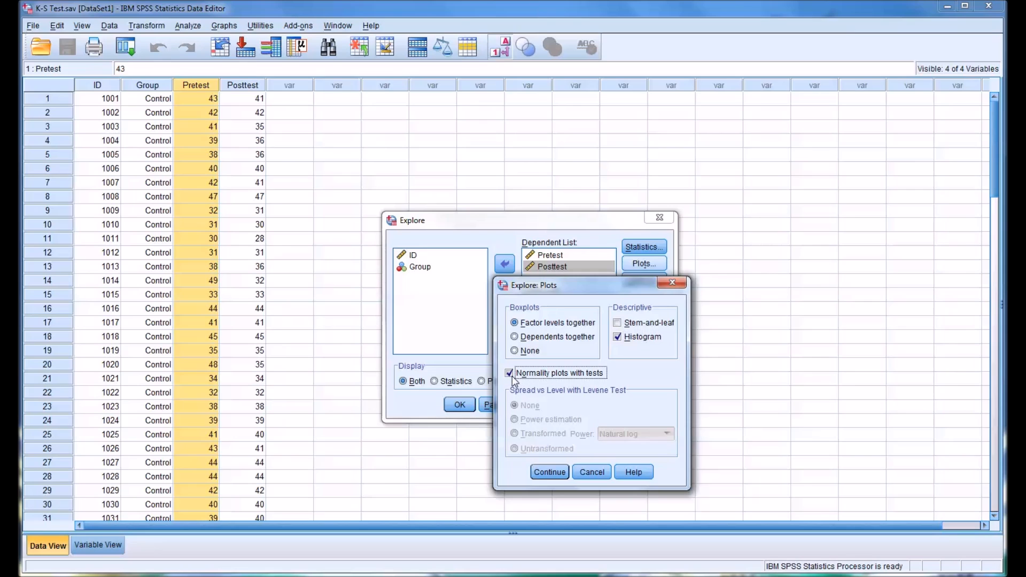
{"action": "left_click", "coordinate": [549, 471]}
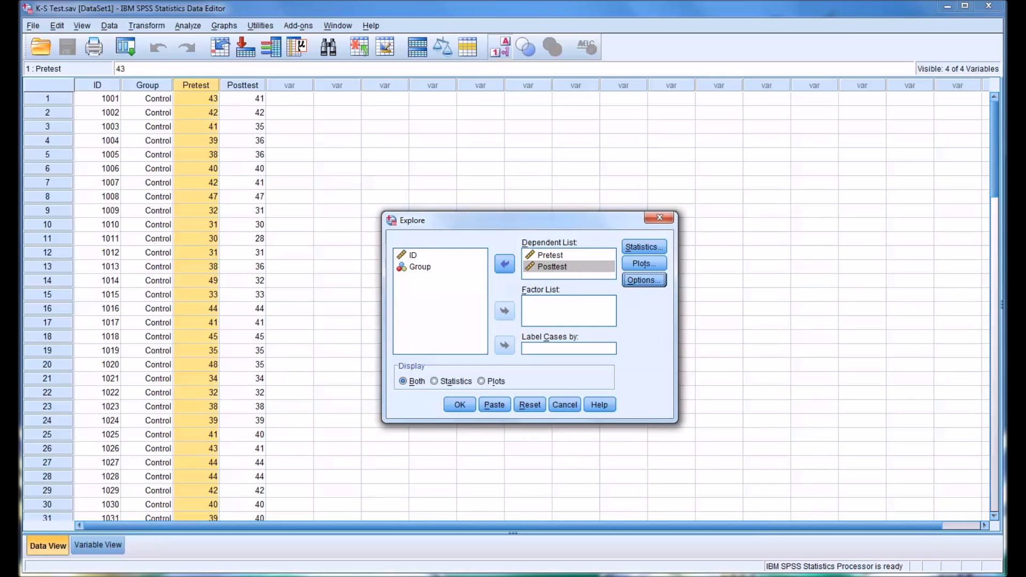
- Keep Exclude cases listwise in Options and run the Explore analysis
{"action": "left_click", "coordinate": [644, 279]}
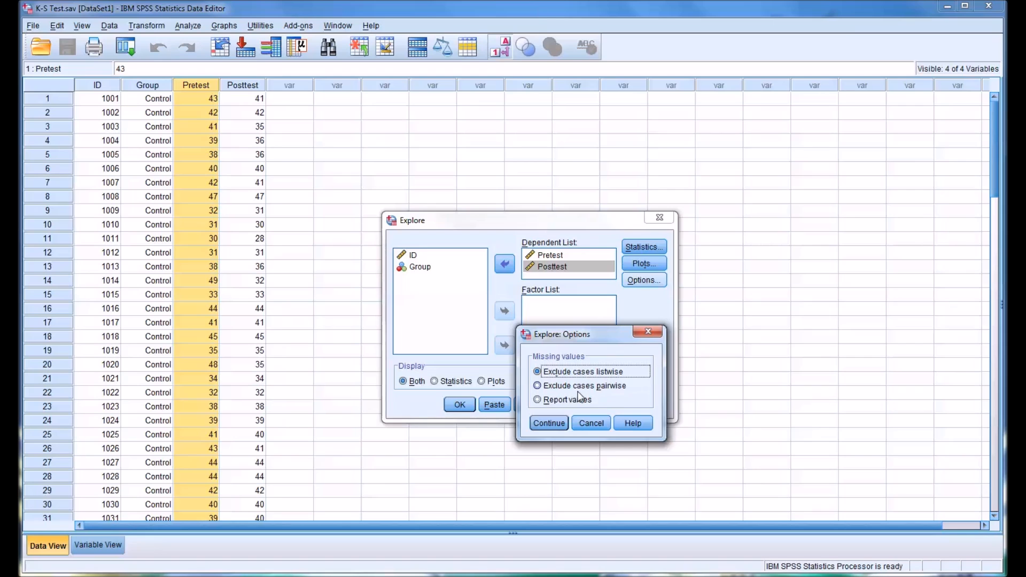
{"action": "left_click", "coordinate": [549, 423]}
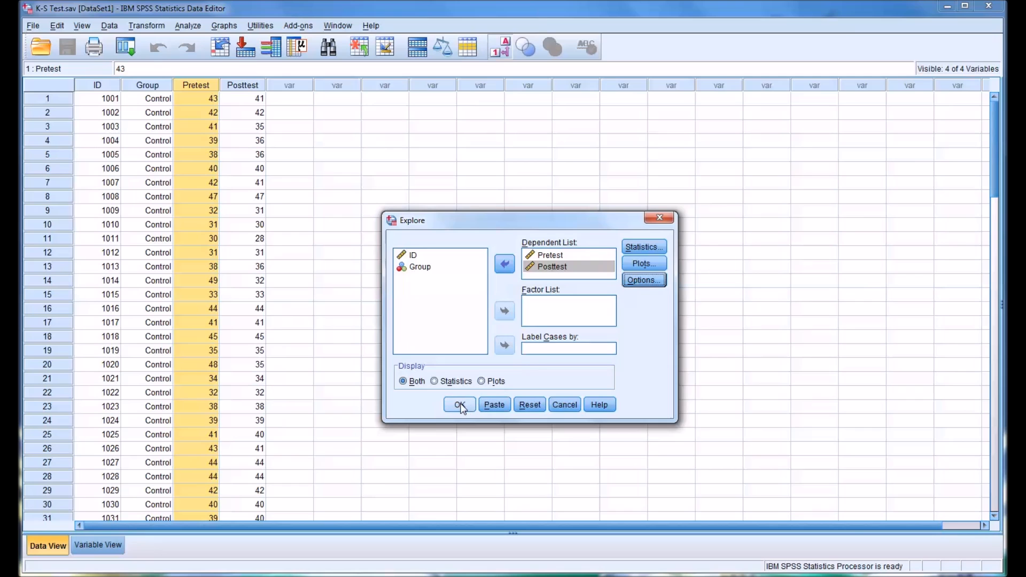
{"action": "left_click", "coordinate": [458, 405]}
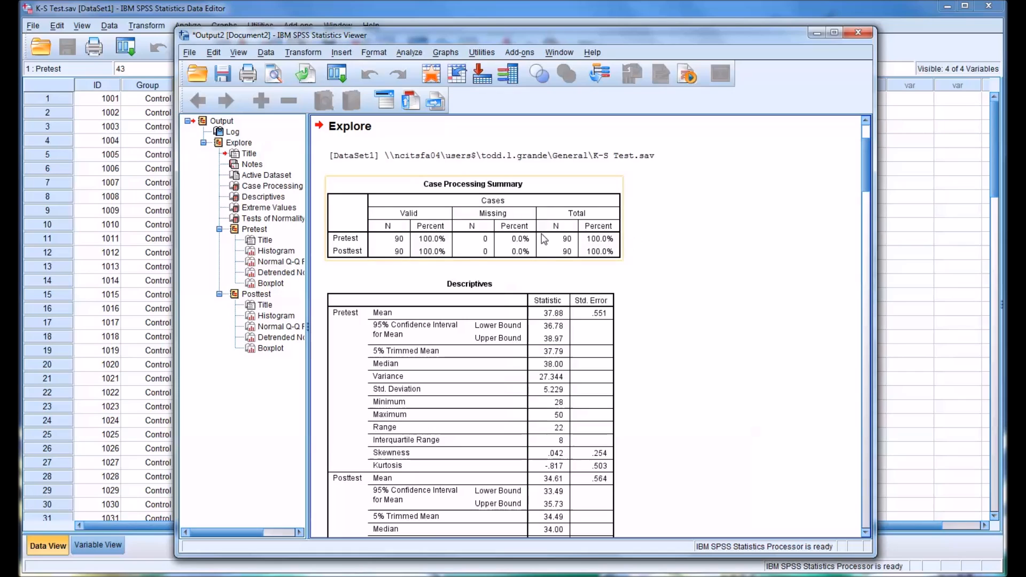
{"action": "mouse_move", "coordinate": [392, 238]}
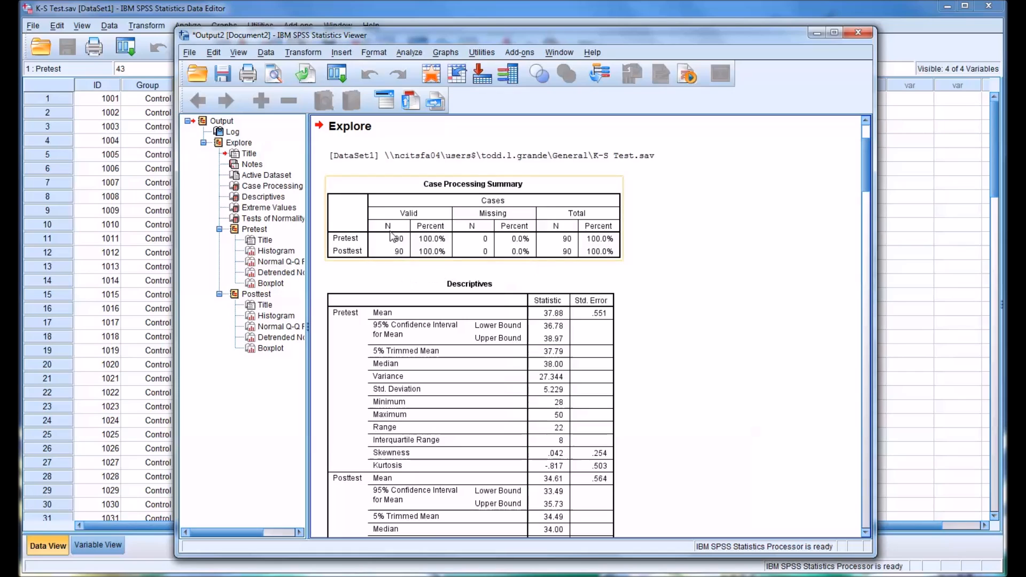
{"action": "mouse_move", "coordinate": [385, 249]}
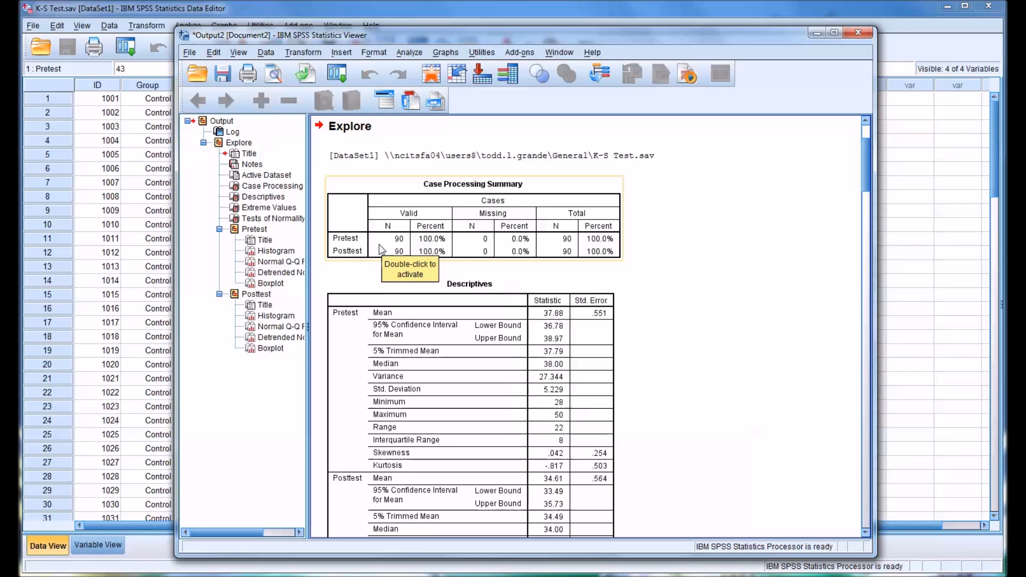
{"action": "mouse_move", "coordinate": [489, 244]}
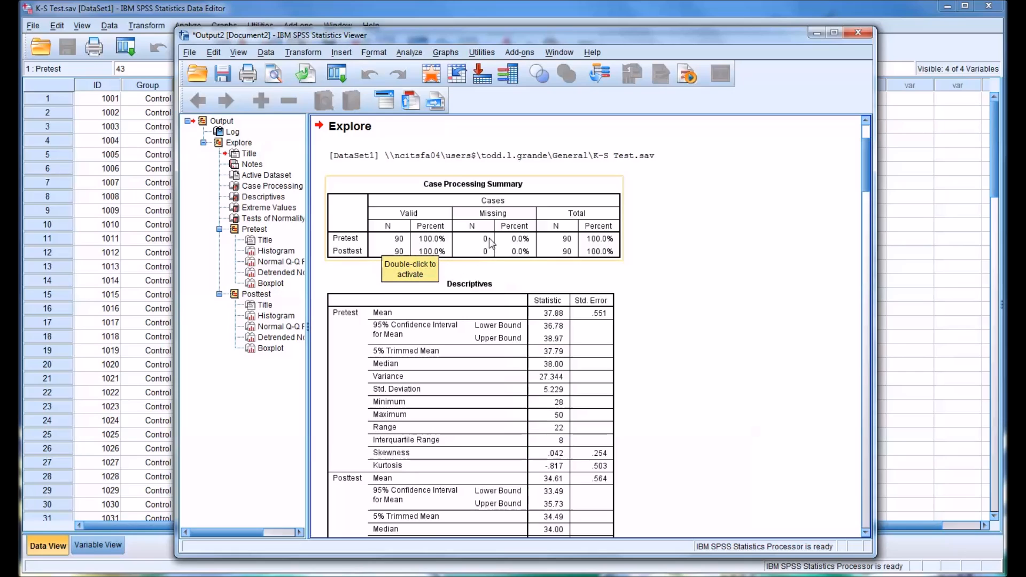
{"action": "mouse_move", "coordinate": [464, 262]}
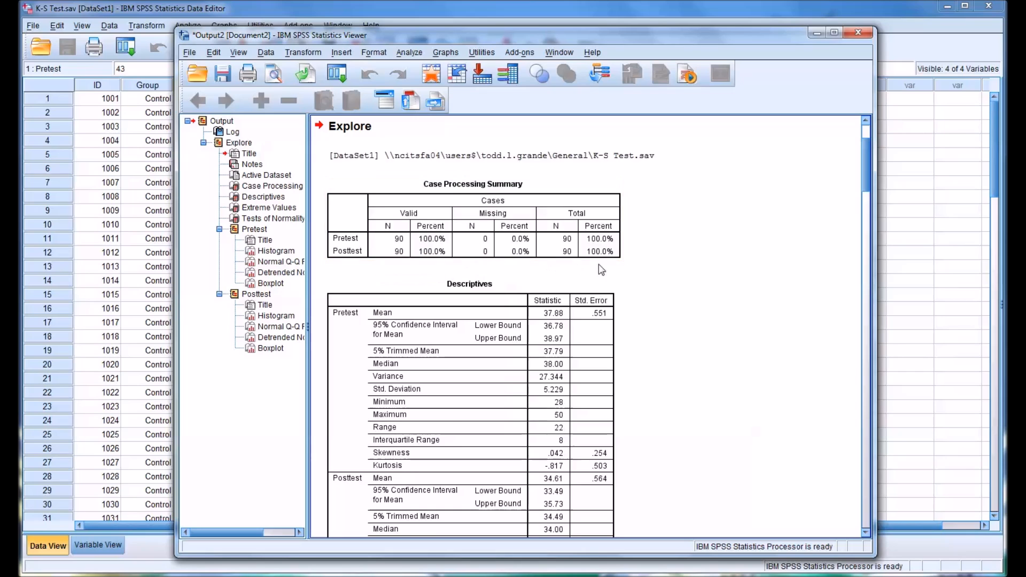
- Scroll past the Case Processing Summary to the full Pretest and Posttest Descriptives table
{"action": "scroll", "scroll_direction": "down", "scroll_amount": 3}
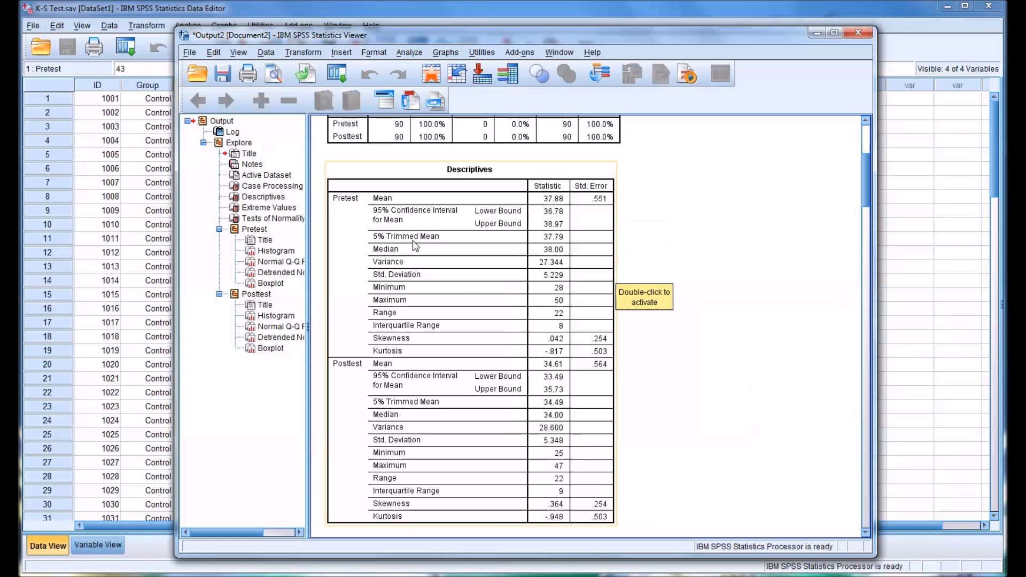
{"action": "mouse_move", "coordinate": [355, 228]}
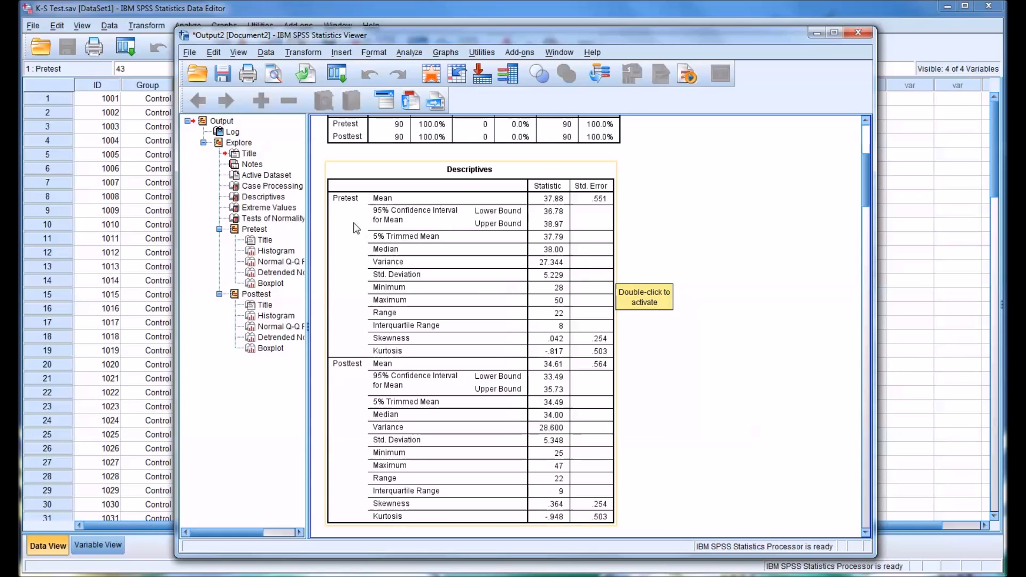
{"action": "mouse_move", "coordinate": [375, 254]}
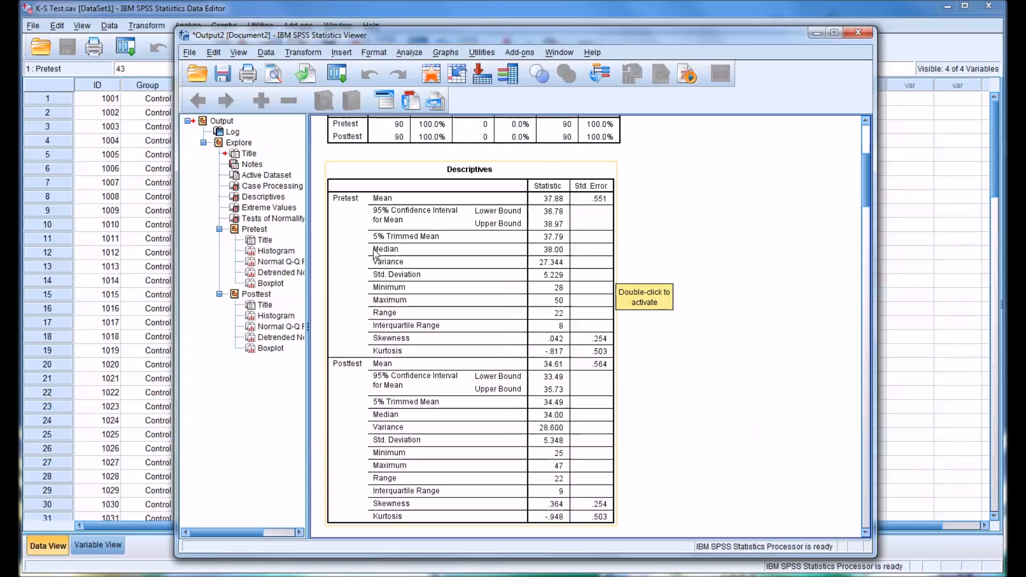
{"action": "mouse_move", "coordinate": [455, 265]}
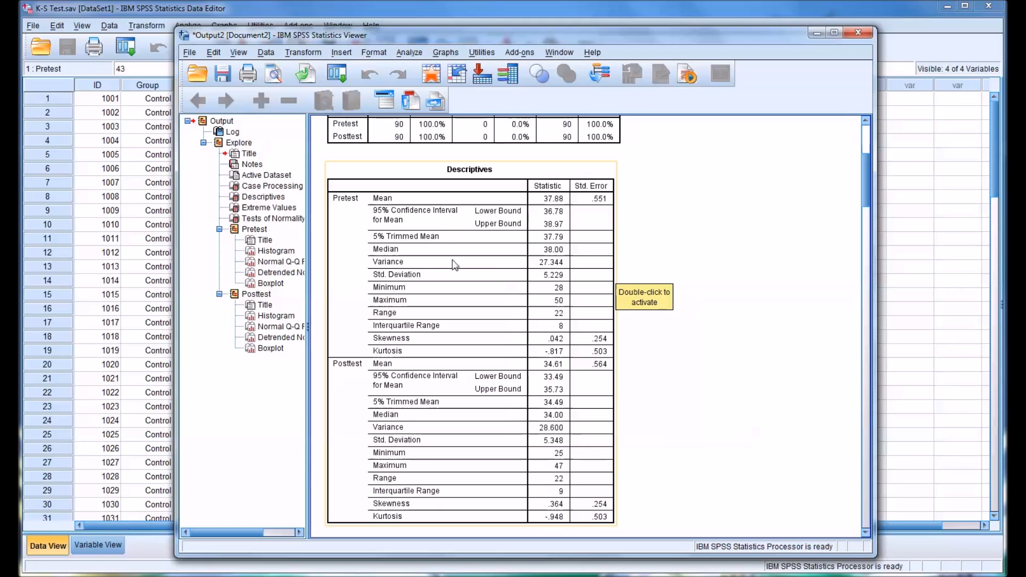
{"action": "mouse_move", "coordinate": [444, 281]}
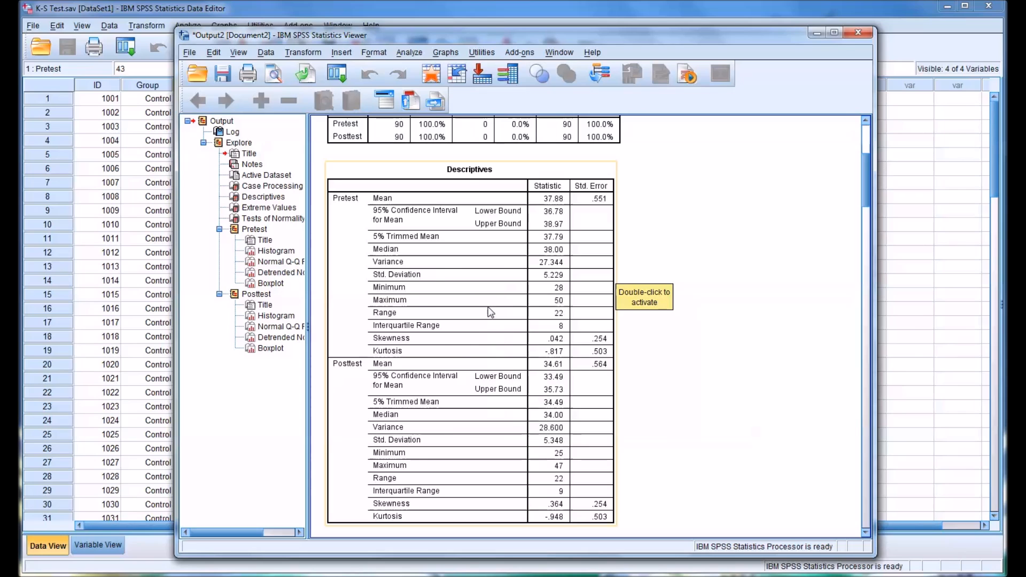
{"action": "scroll", "scroll_direction": "down", "scroll_amount": 3}
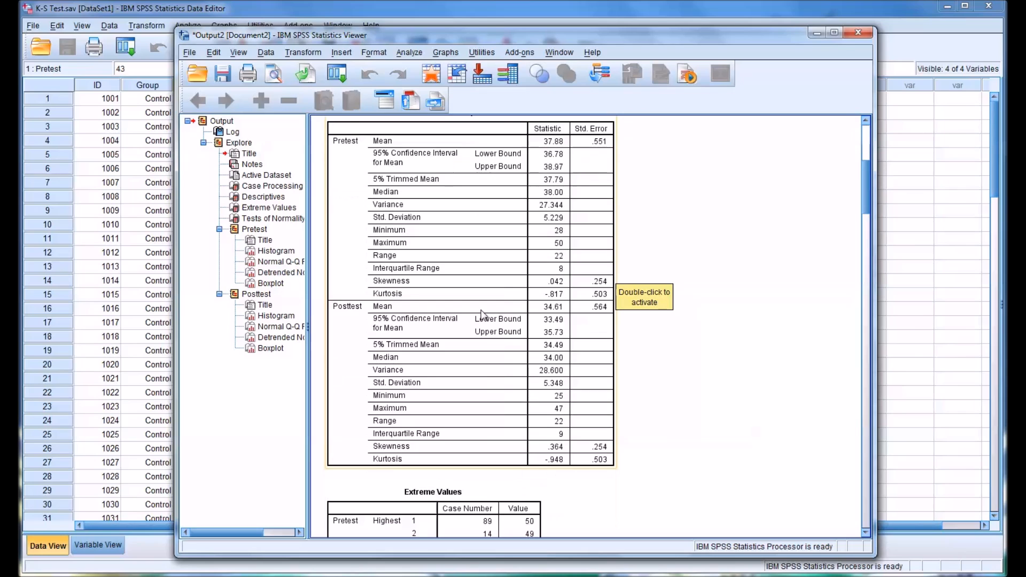
- Scroll the output to the Extreme Values table for Pretest and Posttest
{"action": "scroll", "scroll_direction": "down", "scroll_amount": 3}
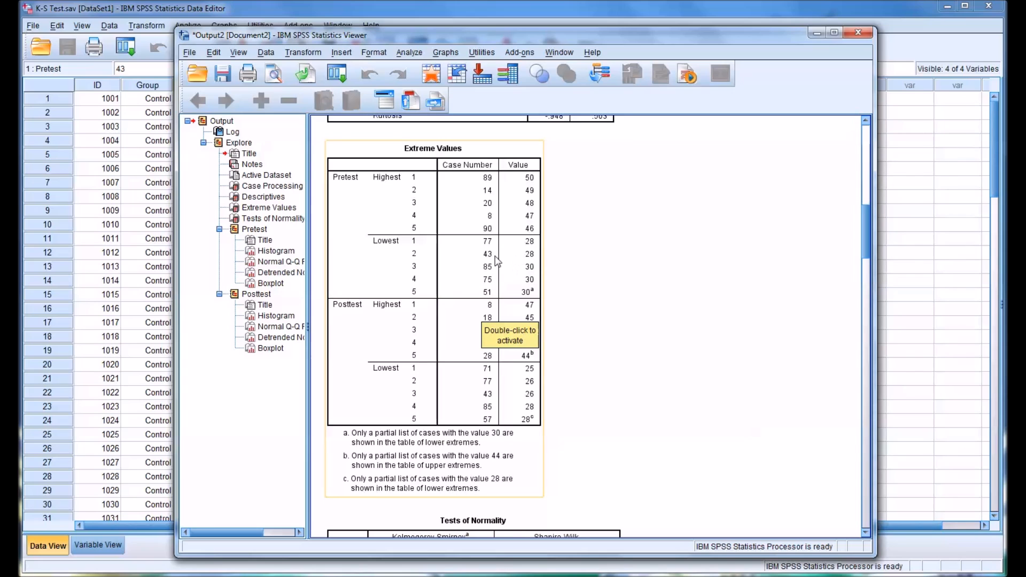
{"action": "mouse_move", "coordinate": [359, 202]}
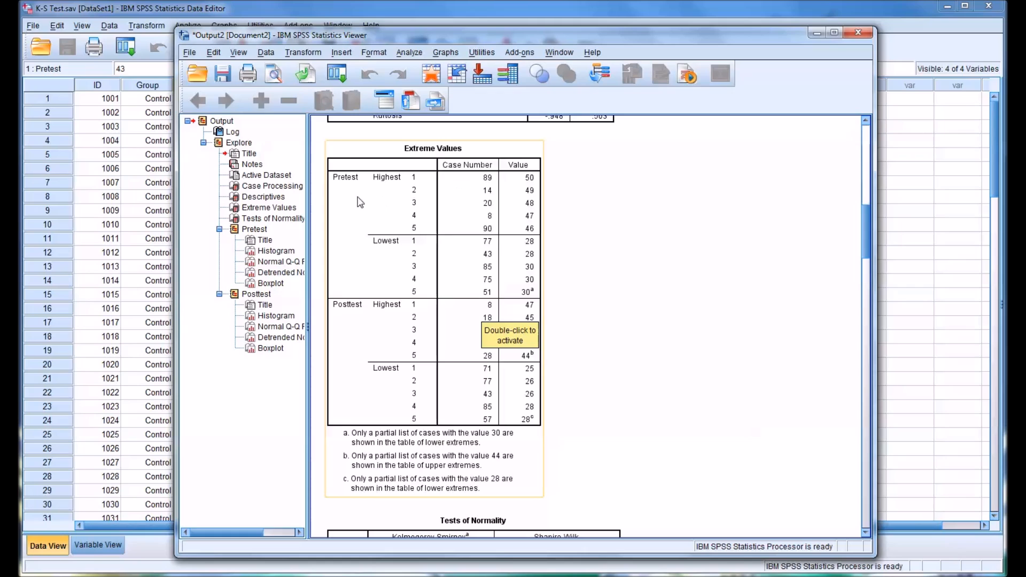
{"action": "mouse_move", "coordinate": [348, 219]}
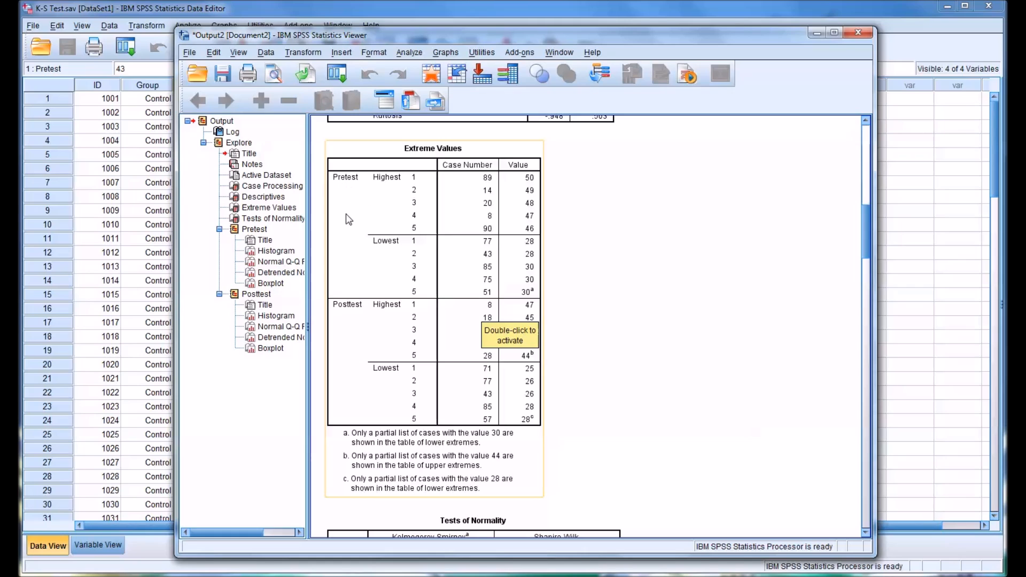
{"action": "mouse_move", "coordinate": [421, 194]}
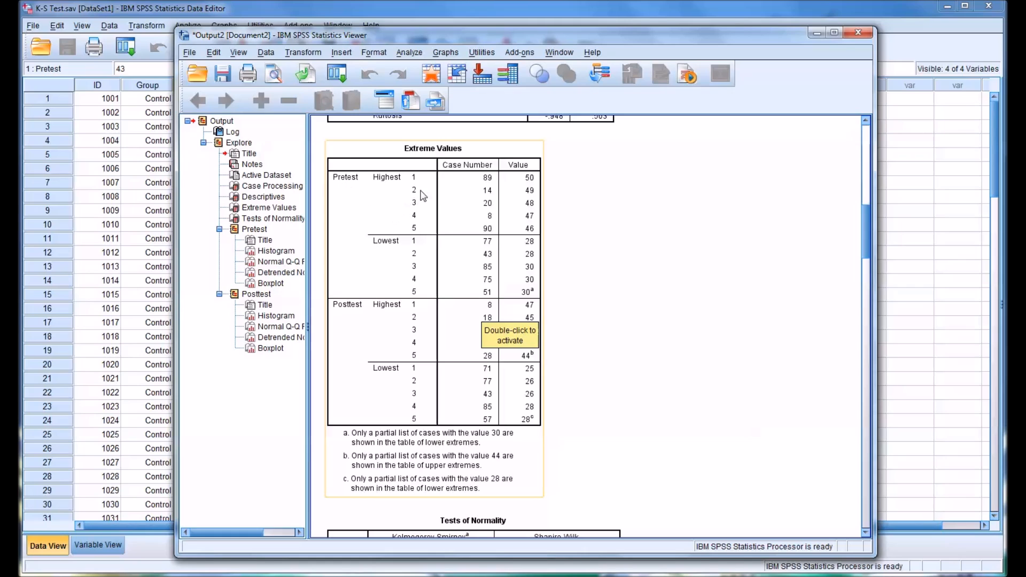
{"action": "mouse_move", "coordinate": [455, 187]}
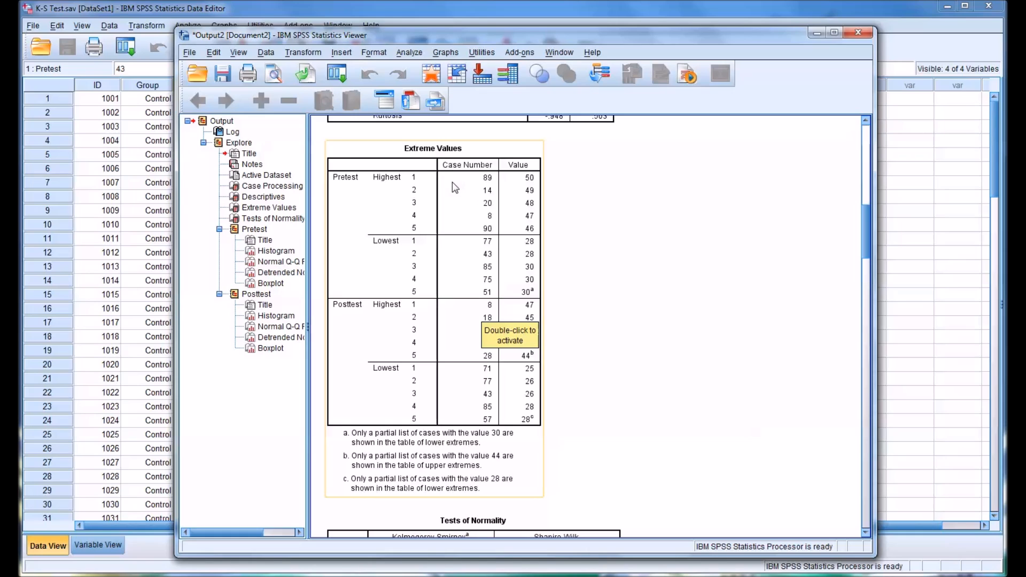
{"action": "mouse_move", "coordinate": [511, 201]}
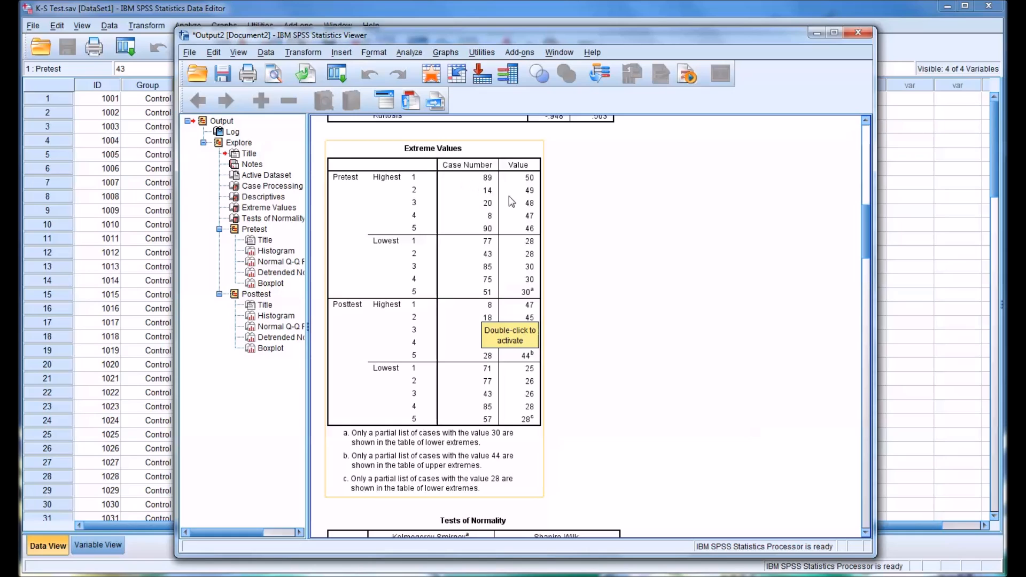
{"action": "mouse_move", "coordinate": [523, 185]}
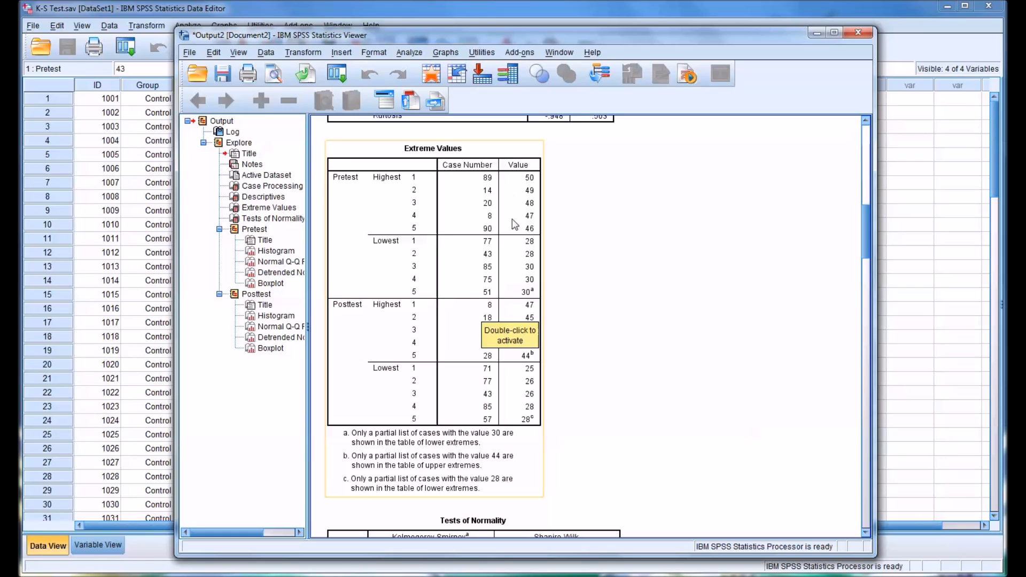
{"action": "mouse_move", "coordinate": [504, 257]}
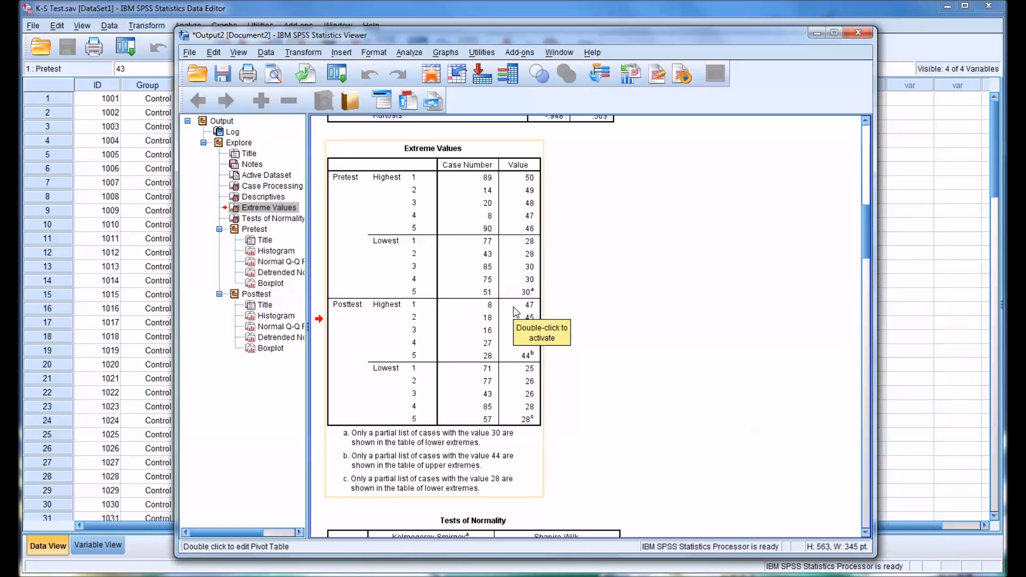
{"action": "mouse_move", "coordinate": [462, 350]}
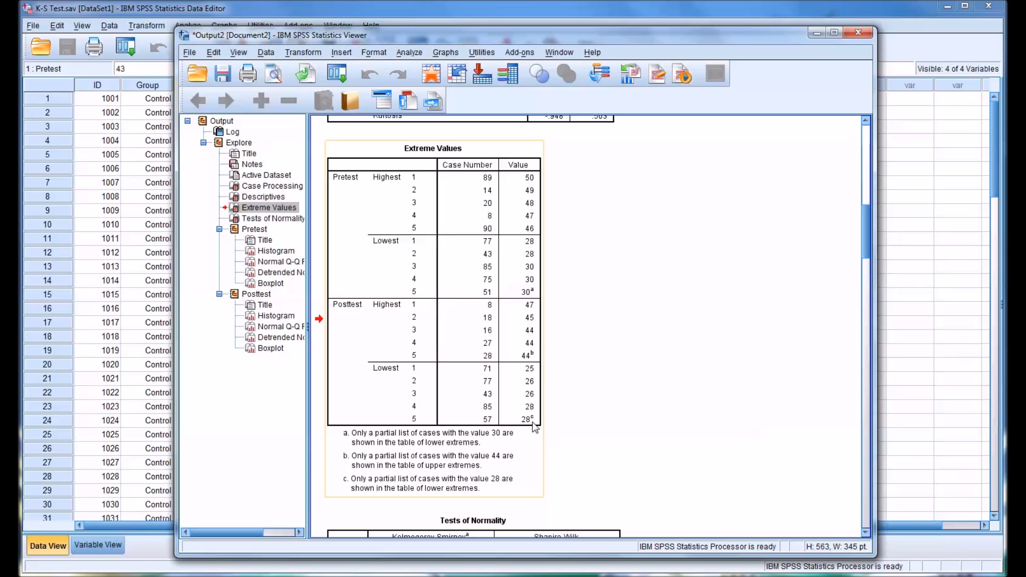
{"action": "mouse_move", "coordinate": [403, 438]}
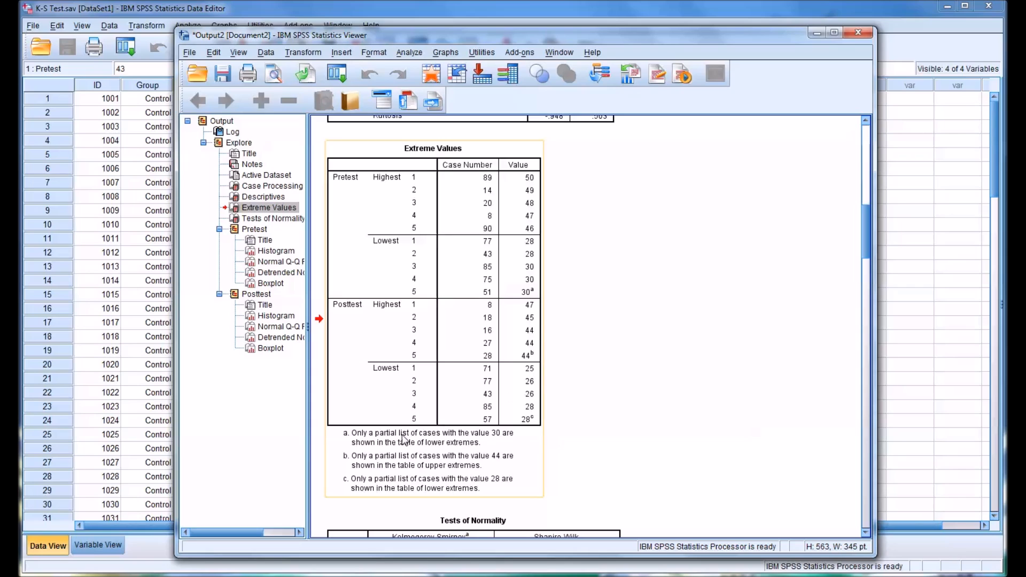
{"action": "mouse_move", "coordinate": [348, 443]}
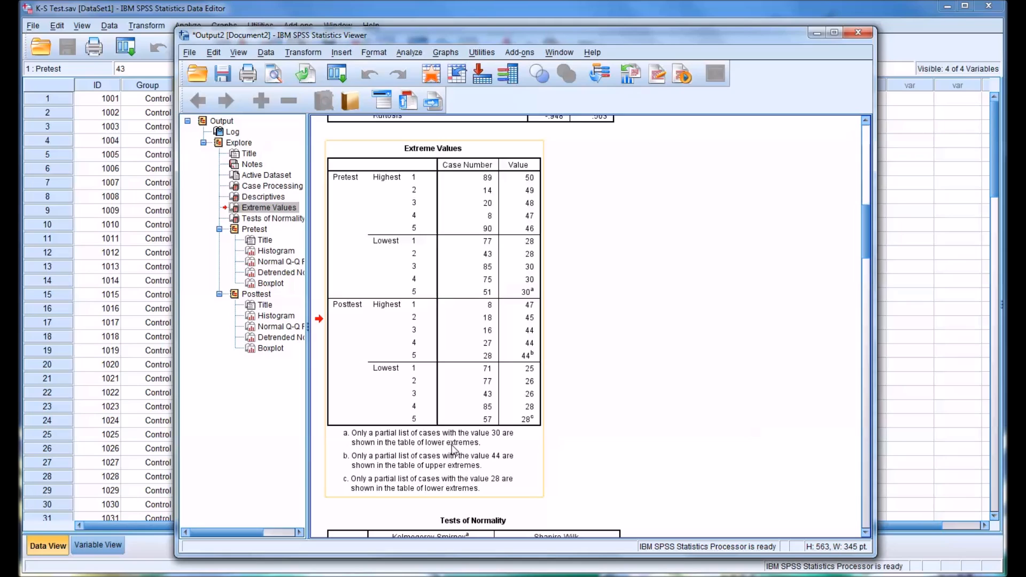
{"action": "mouse_move", "coordinate": [491, 452]}
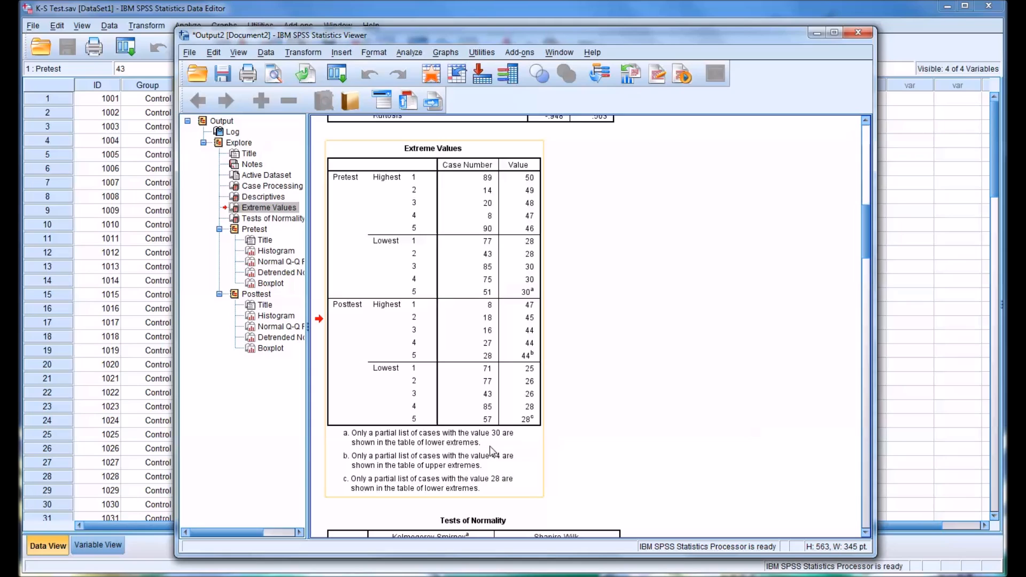
{"action": "mouse_move", "coordinate": [430, 449]}
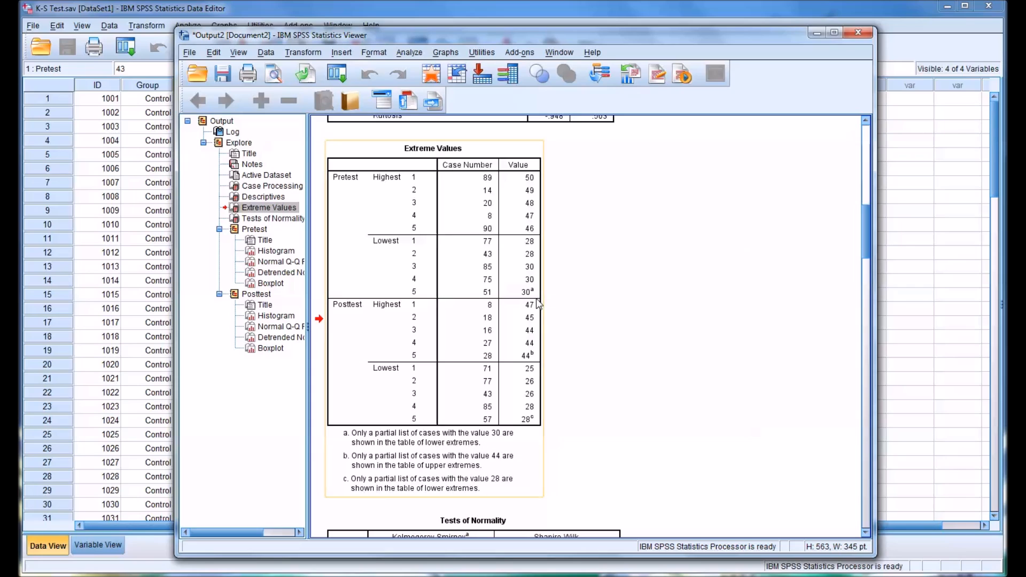
{"action": "mouse_move", "coordinate": [467, 296]}
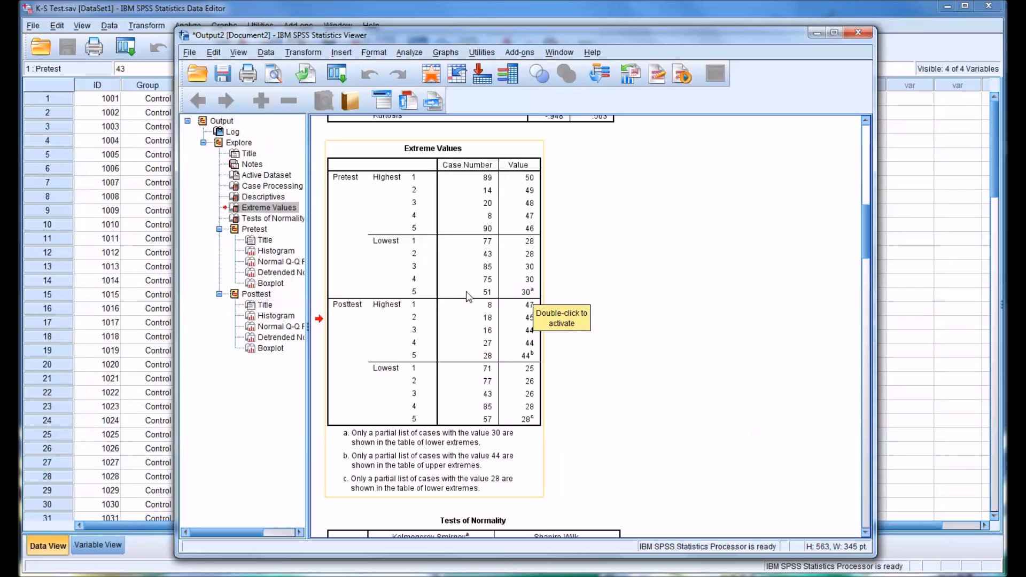
{"action": "mouse_move", "coordinate": [514, 383]}
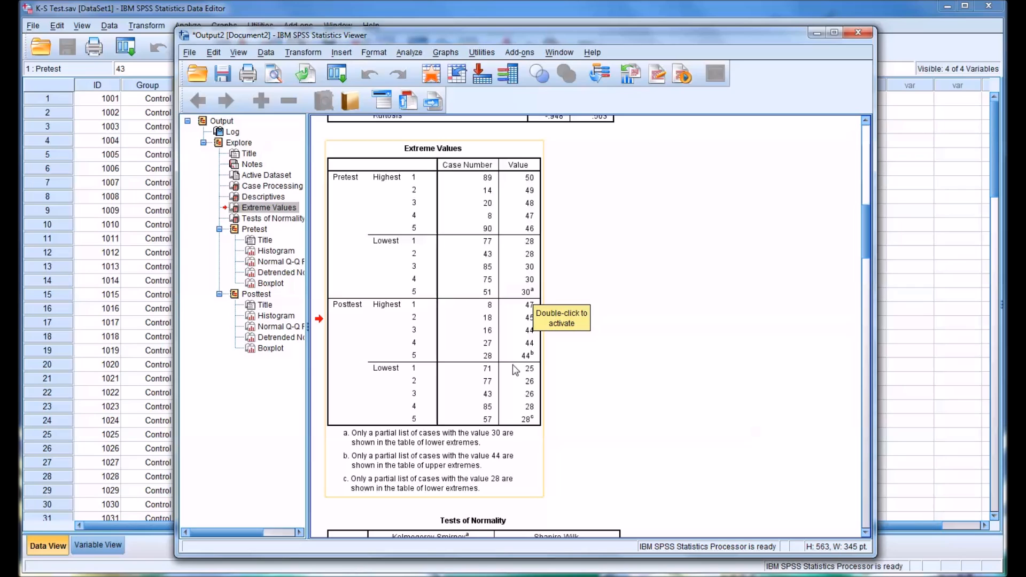
{"action": "mouse_move", "coordinate": [534, 365]}
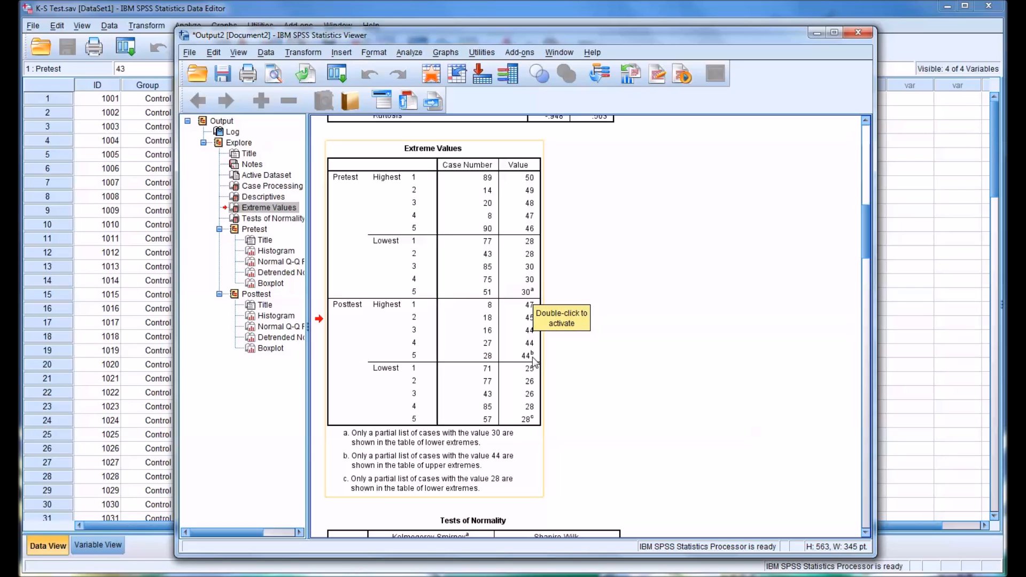
{"action": "mouse_move", "coordinate": [443, 481]}
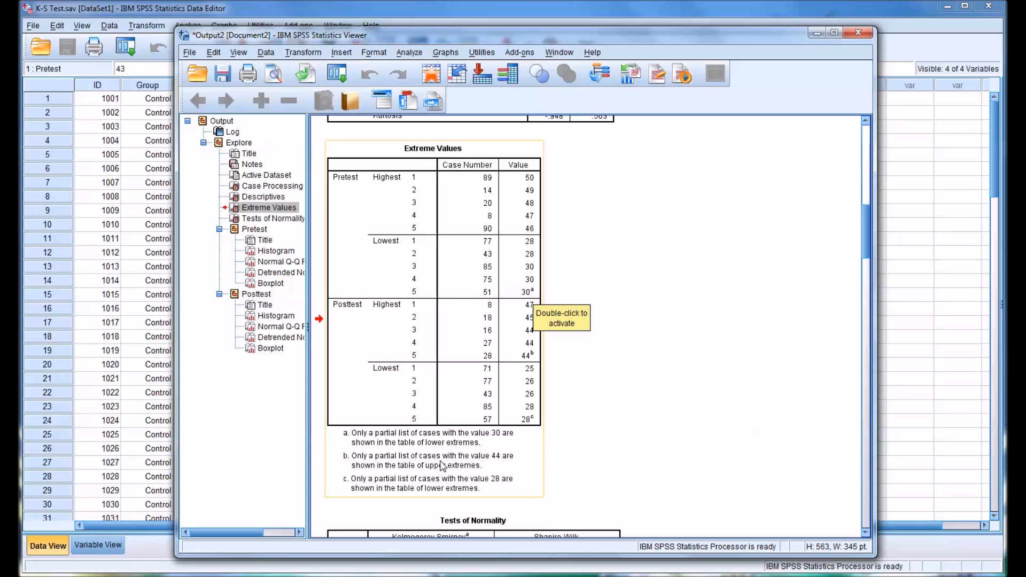
{"action": "mouse_move", "coordinate": [399, 474]}
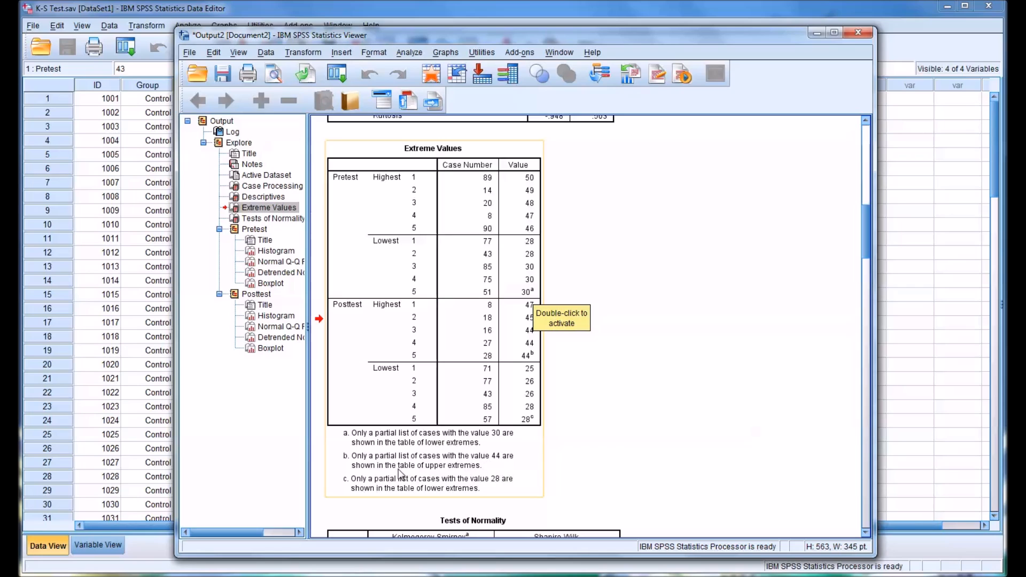
{"action": "mouse_move", "coordinate": [508, 435]}
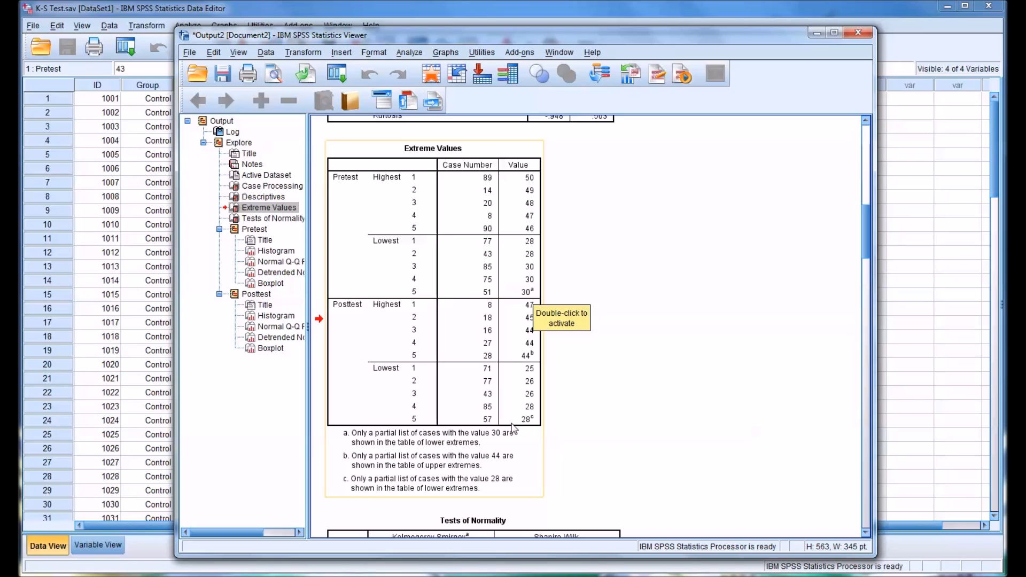
{"action": "mouse_move", "coordinate": [452, 326]}
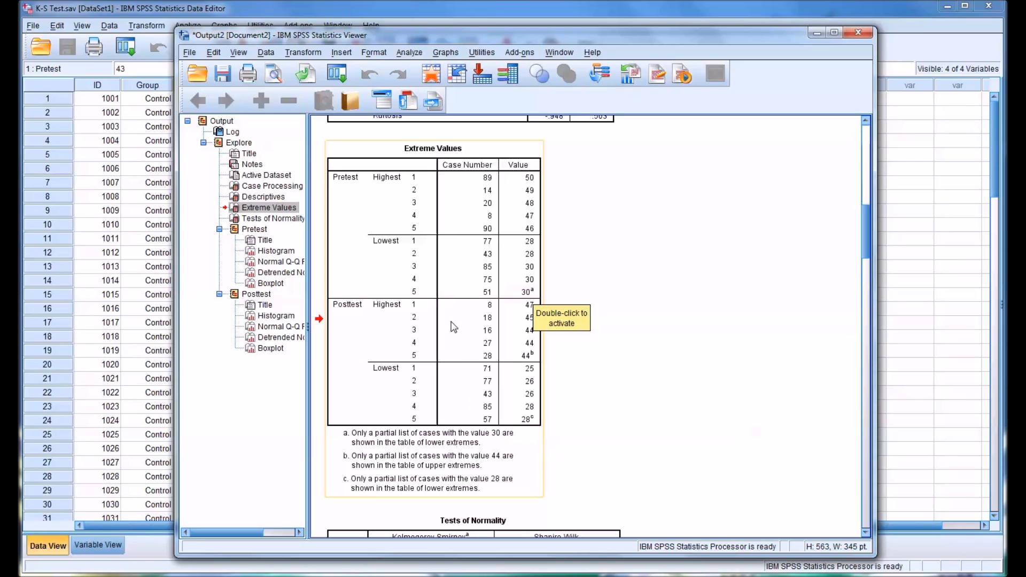
{"action": "mouse_move", "coordinate": [579, 389]}
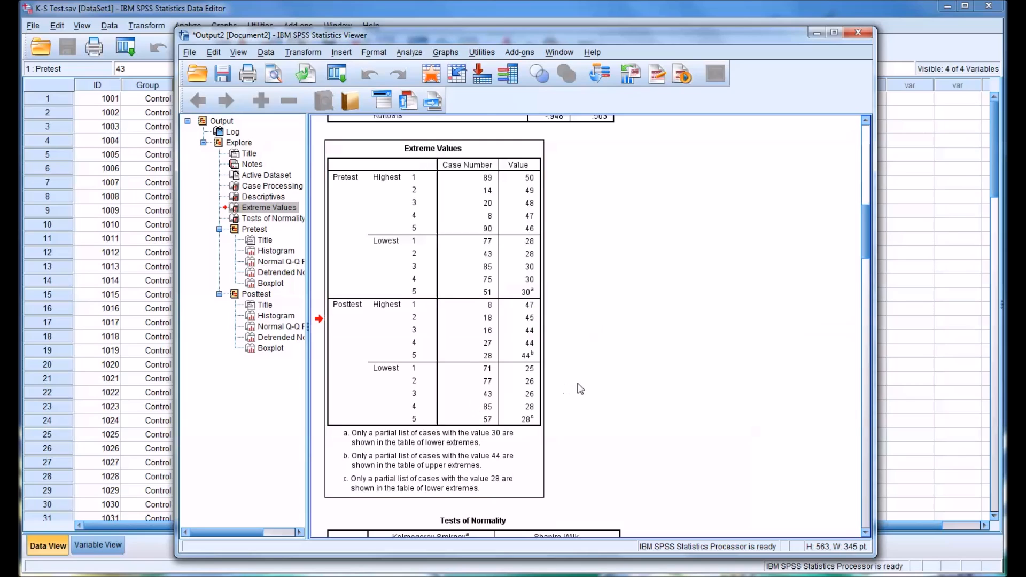
- Scroll to the Kolmogorov-Smirnov and Shapiro-Wilk results in Tests of Normality
{"action": "scroll", "scroll_direction": "down", "scroll_amount": 3}
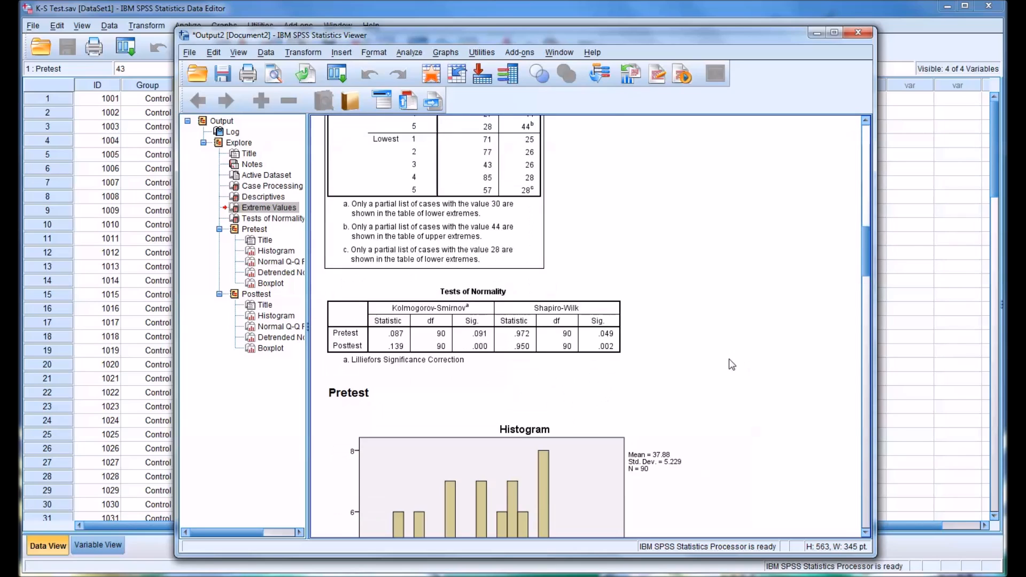
{"action": "scroll", "scroll_direction": "down", "scroll_amount": 3}
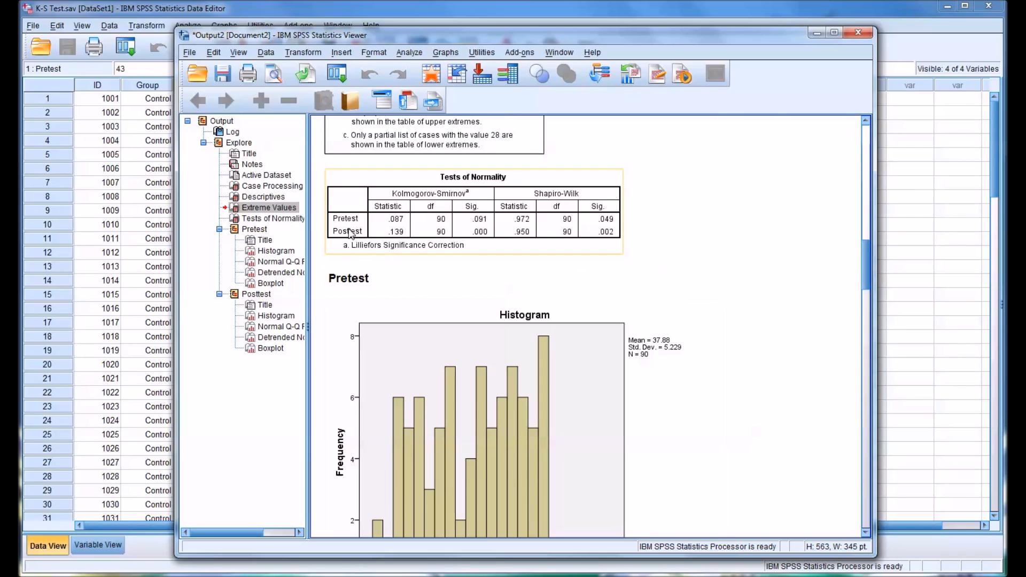
{"action": "mouse_move", "coordinate": [347, 231]}
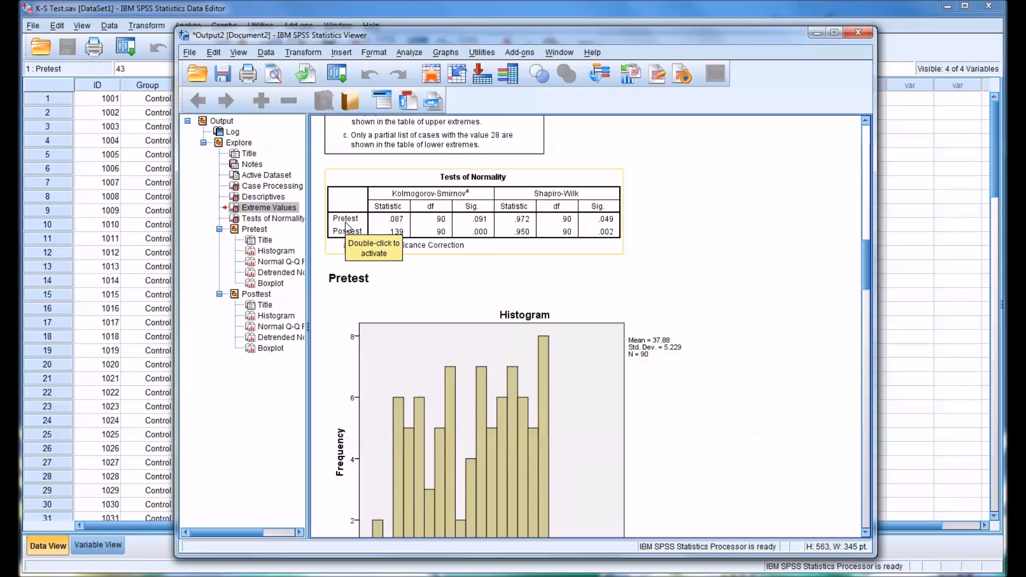
{"action": "mouse_move", "coordinate": [474, 231]}
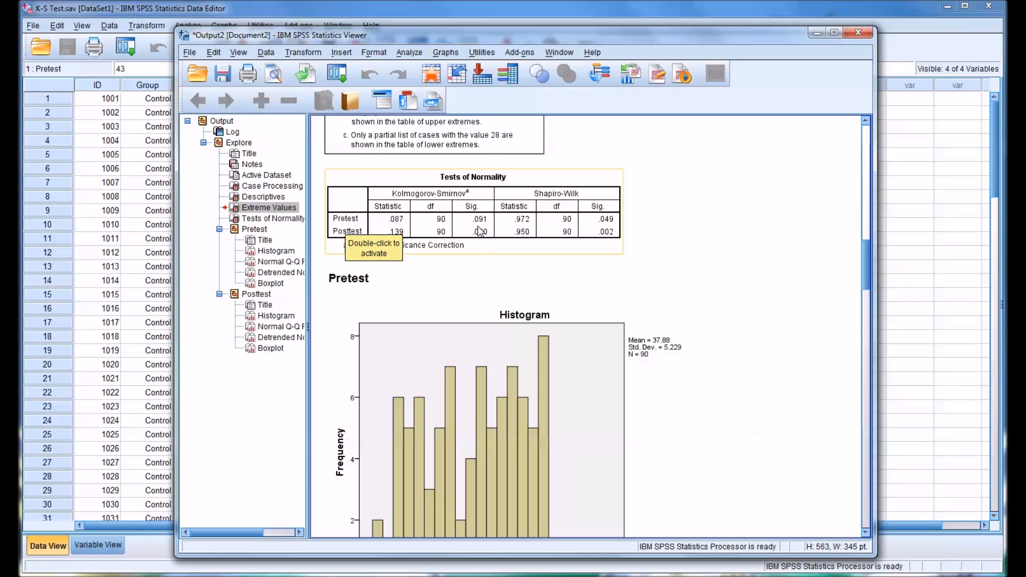
{"action": "mouse_move", "coordinate": [399, 250]}
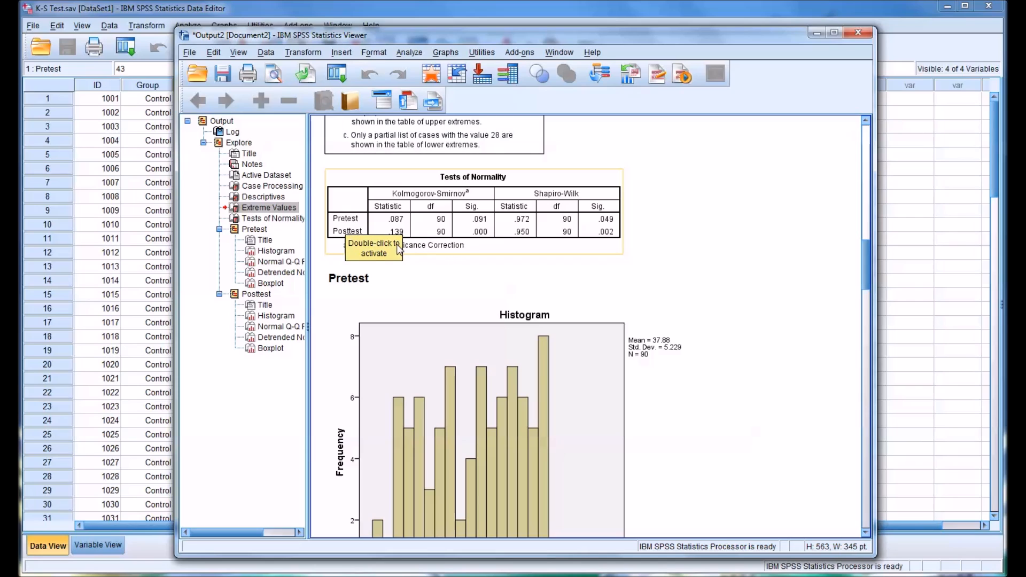
{"action": "mouse_move", "coordinate": [482, 244]}
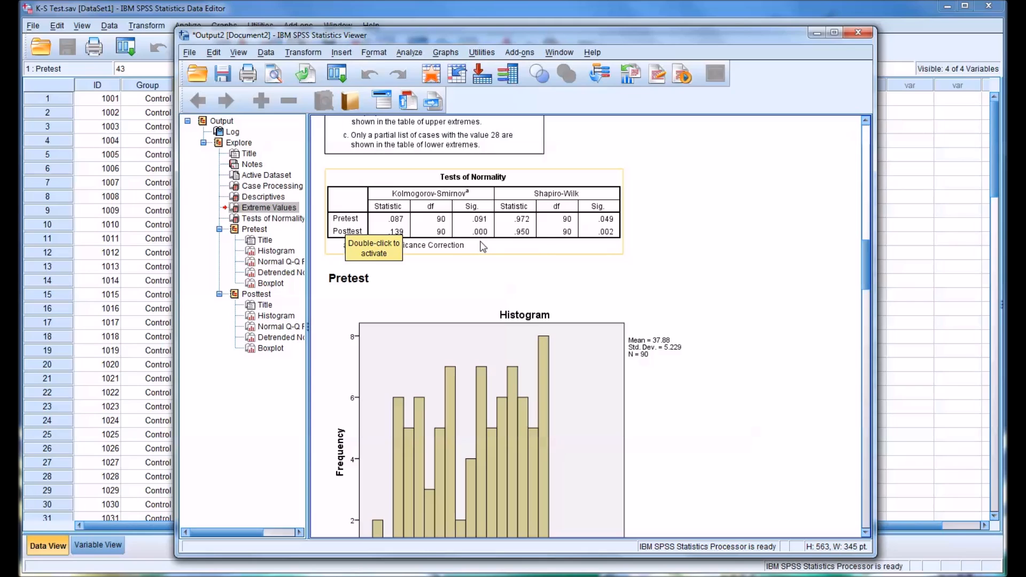
{"action": "mouse_move", "coordinate": [474, 246]}
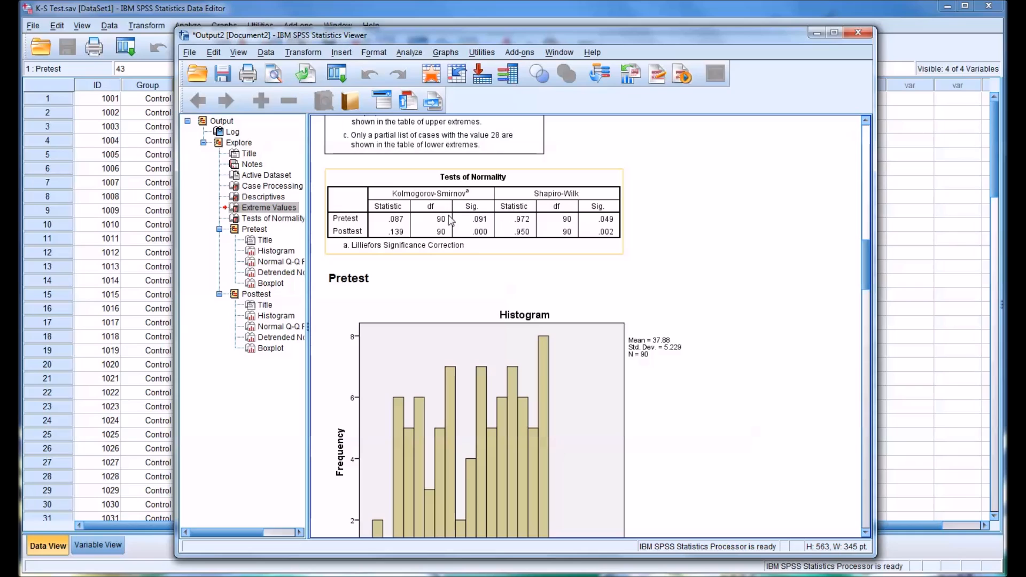
{"action": "mouse_move", "coordinate": [471, 219]}
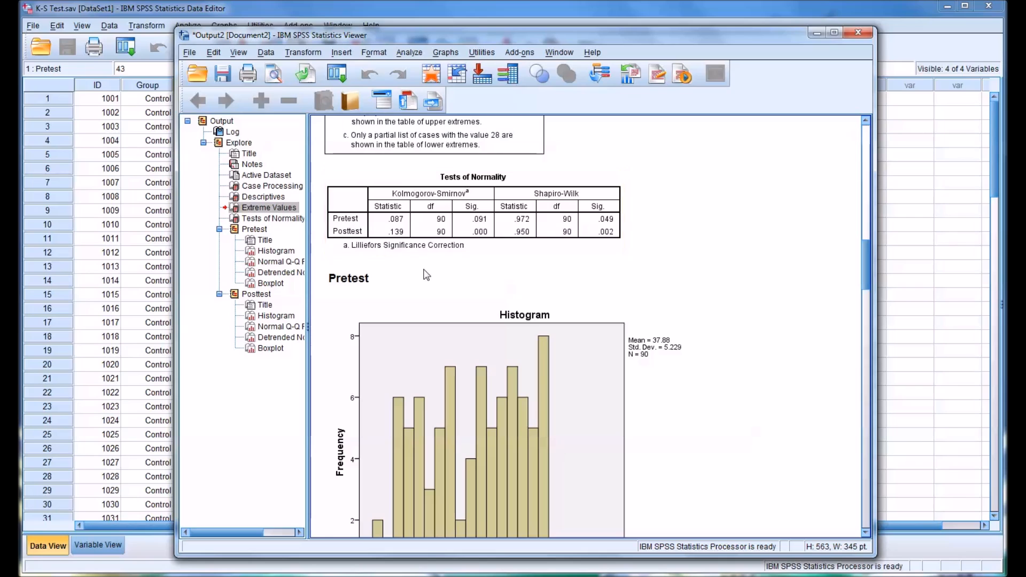
{"action": "mouse_move", "coordinate": [773, 431]}
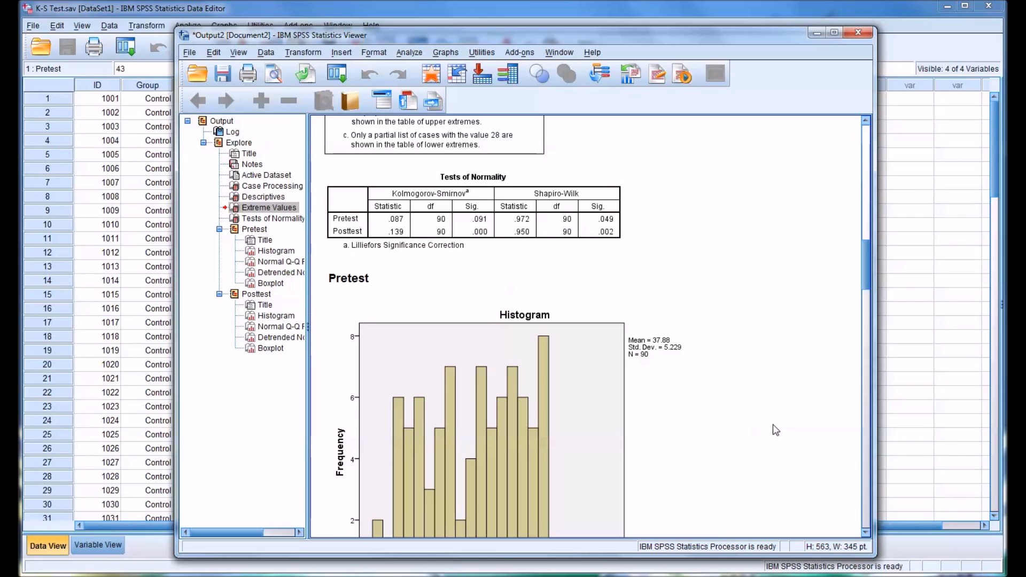
{"action": "mouse_move", "coordinate": [771, 431]}
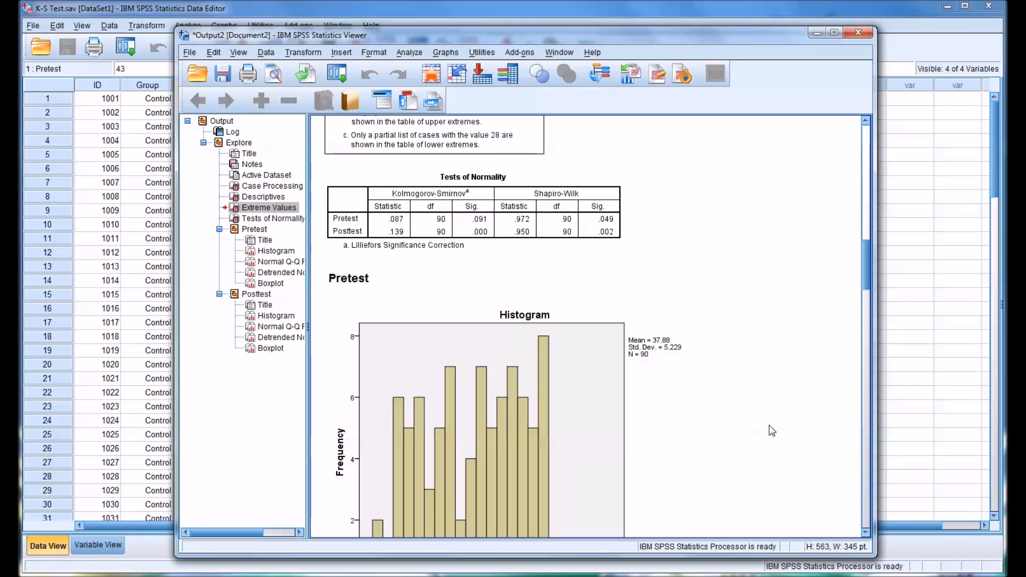
{"action": "left_click", "coordinate": [479, 231]}
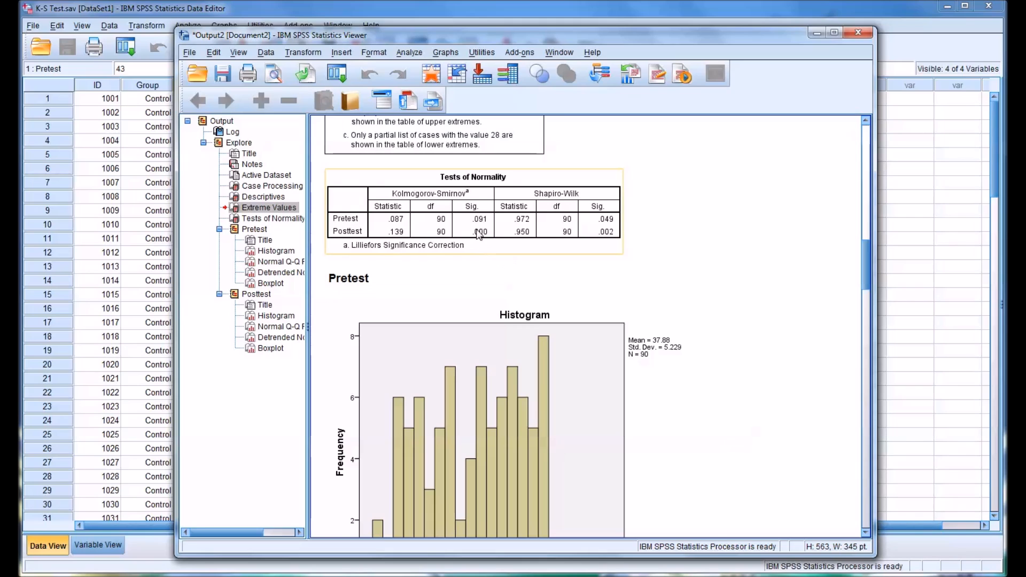
{"action": "mouse_move", "coordinate": [486, 227]}
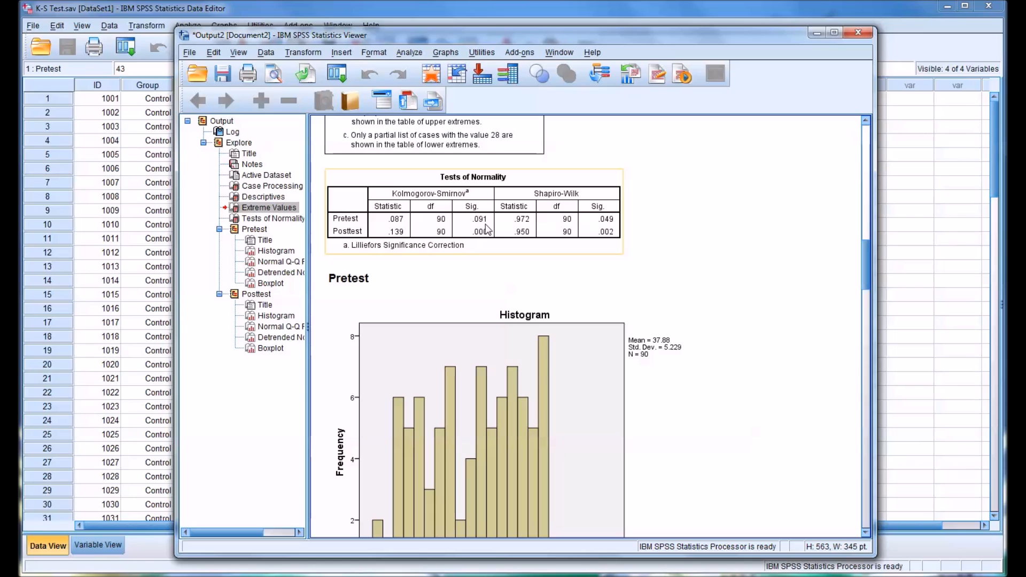
{"action": "mouse_move", "coordinate": [484, 228]}
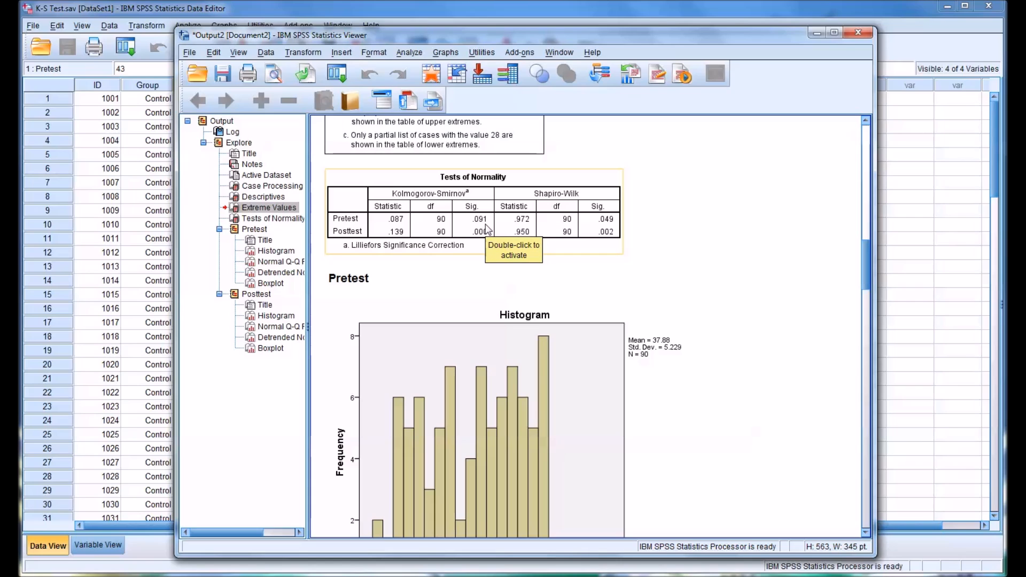
{"action": "mouse_move", "coordinate": [464, 219]}
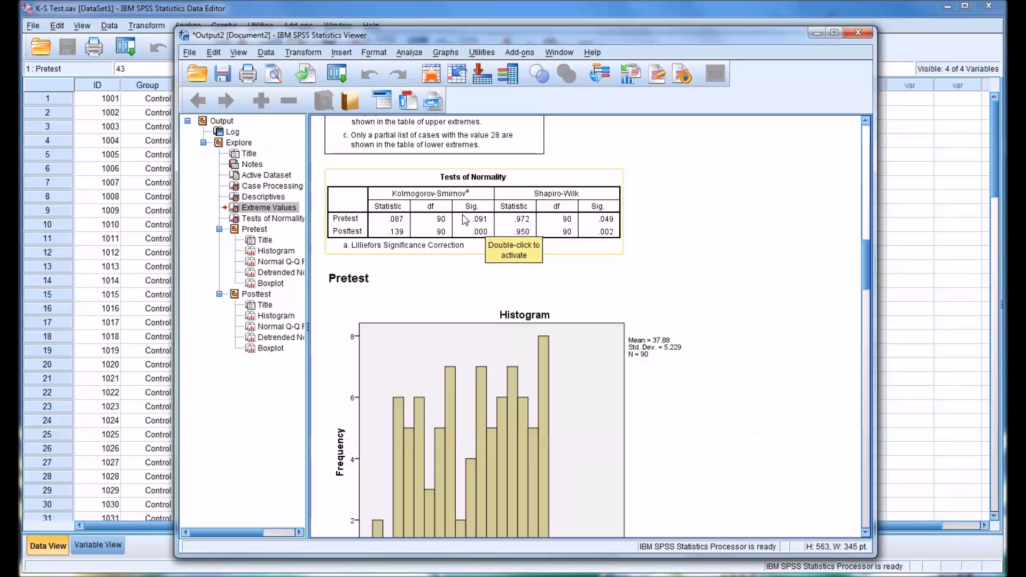
{"action": "mouse_move", "coordinate": [632, 318]}
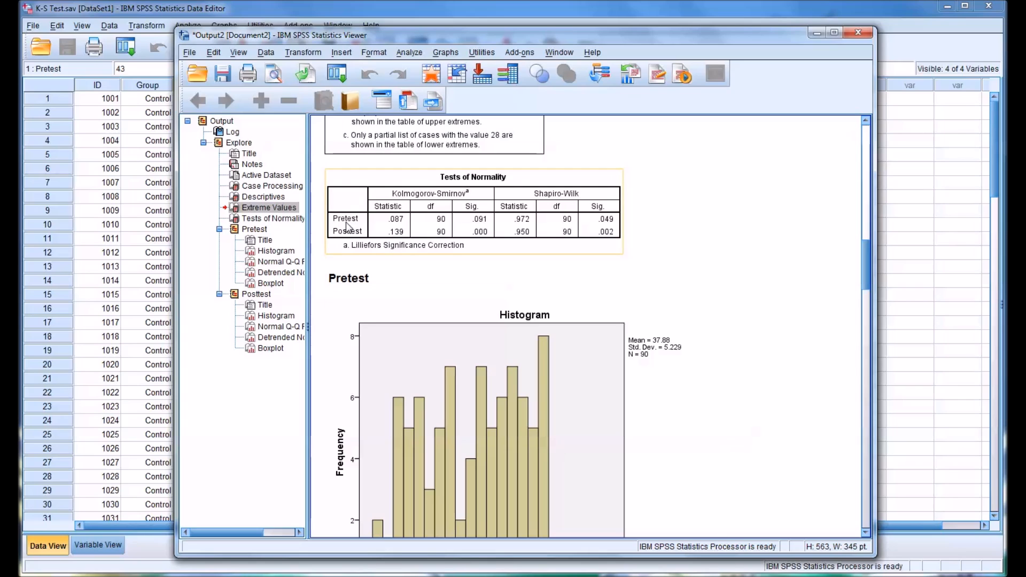
{"action": "mouse_move", "coordinate": [475, 229]}
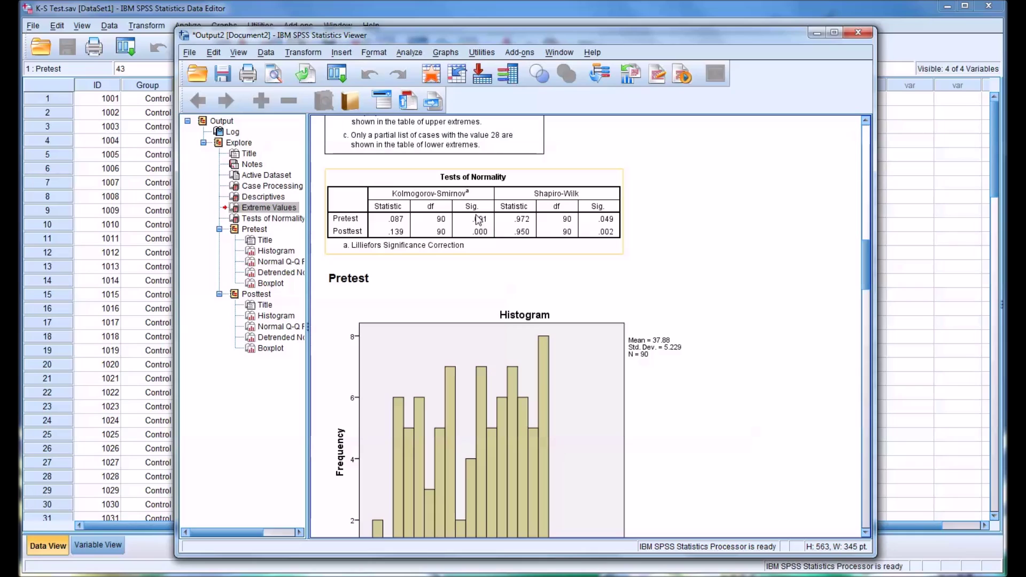
{"action": "mouse_move", "coordinate": [482, 228]}
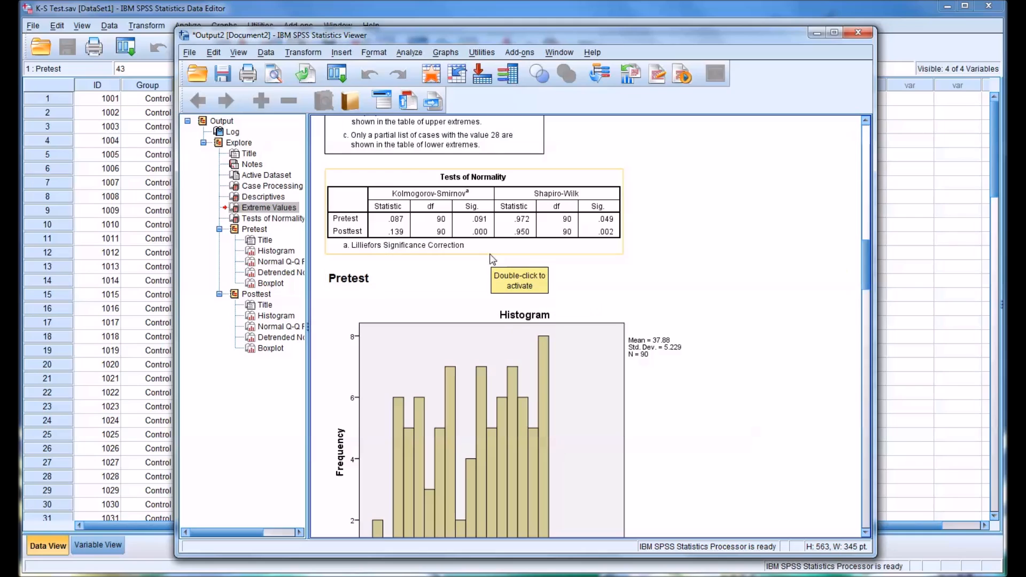
{"action": "mouse_move", "coordinate": [497, 248]}
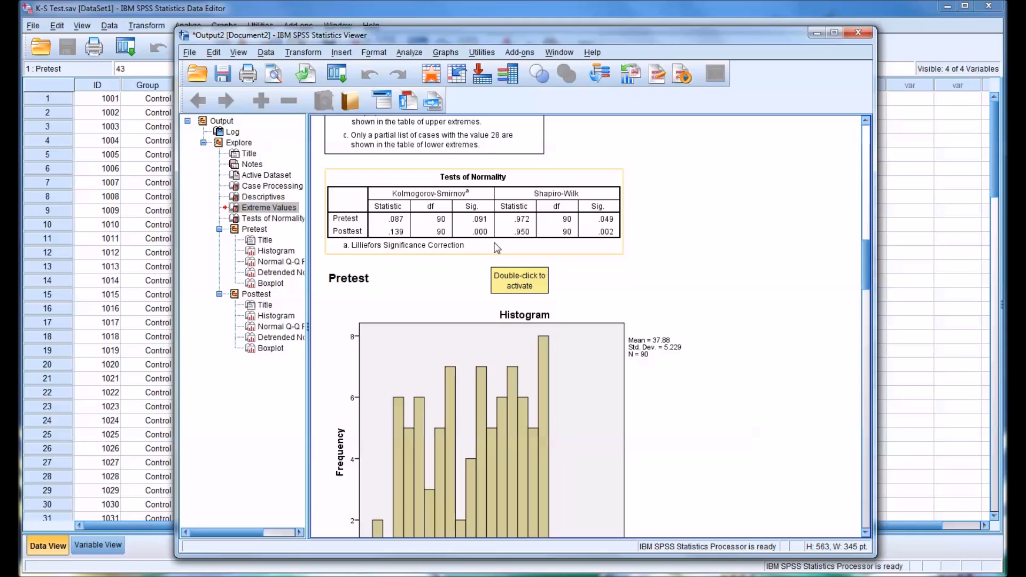
{"action": "mouse_move", "coordinate": [348, 237]}
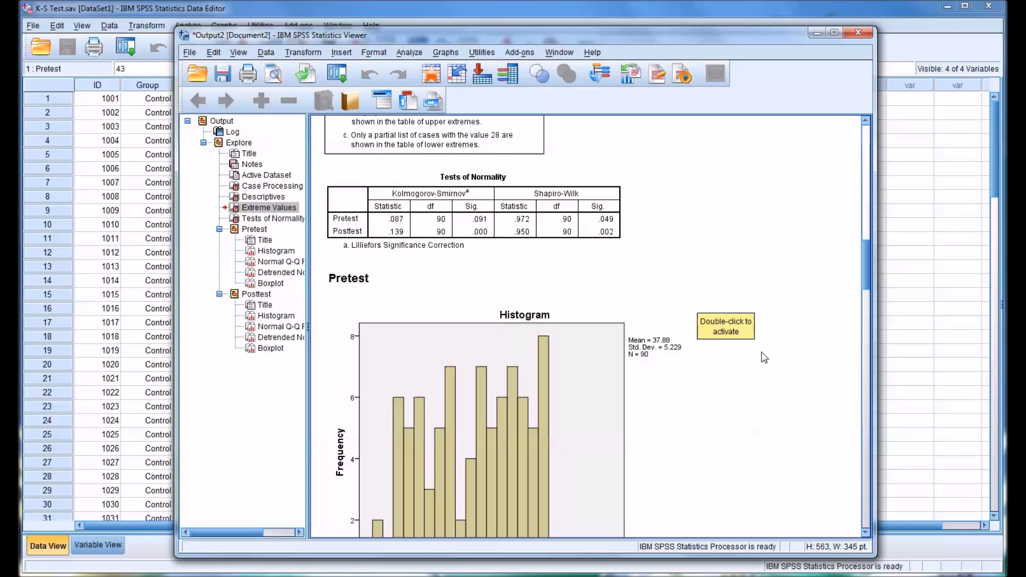
{"action": "mouse_move", "coordinate": [788, 454]}
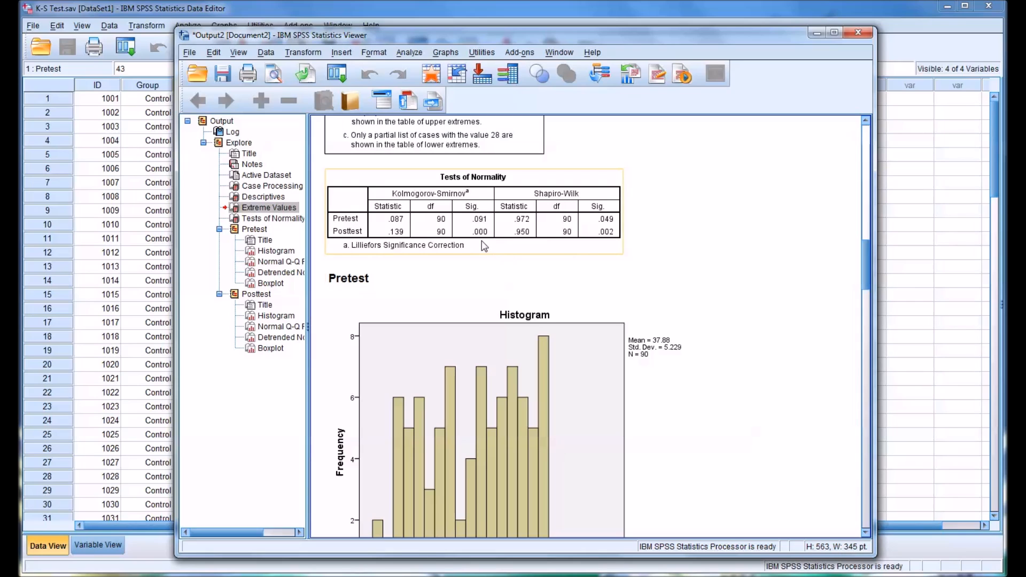
{"action": "mouse_move", "coordinate": [483, 246]}
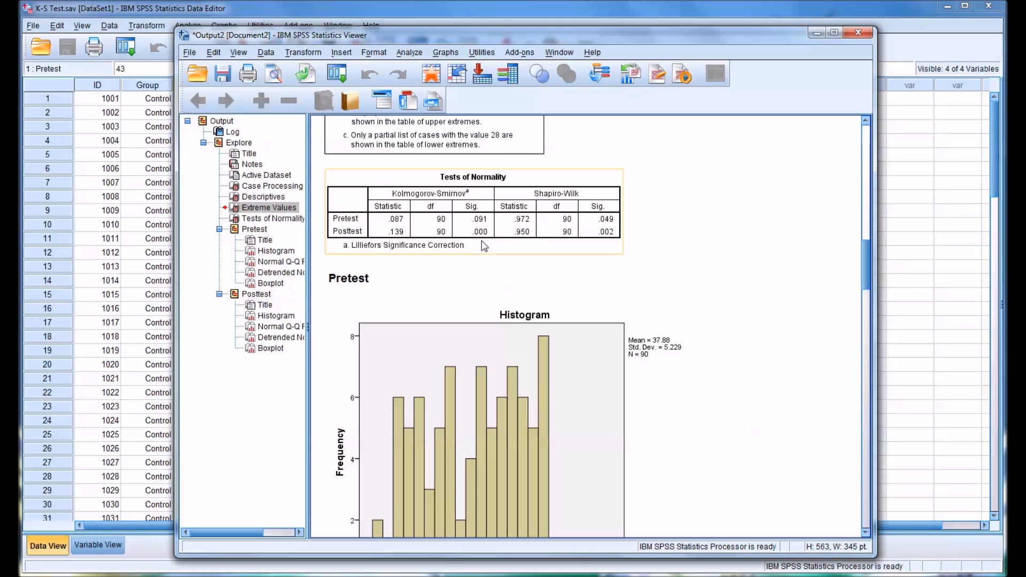
{"action": "mouse_move", "coordinate": [335, 258]}
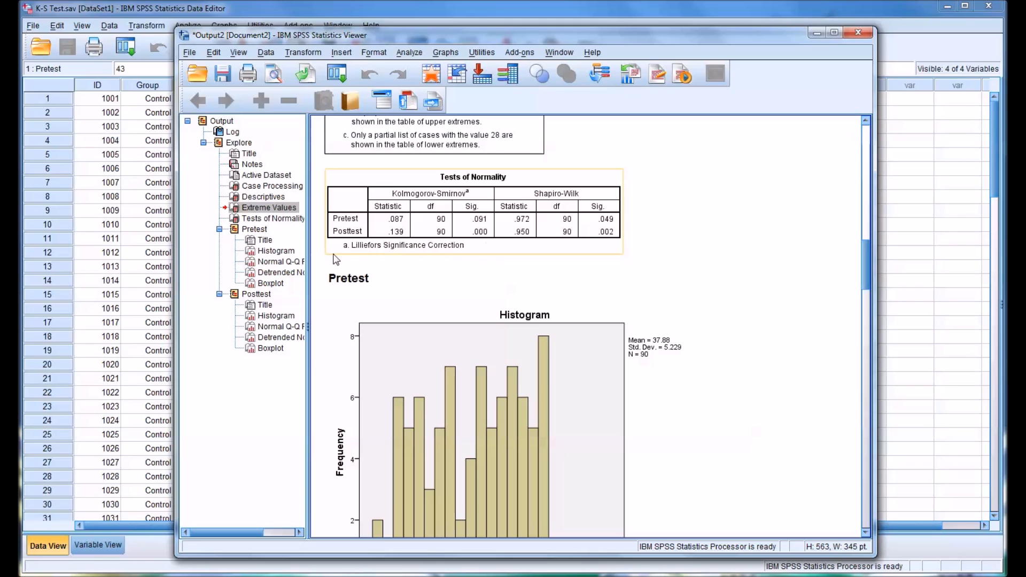
{"action": "mouse_move", "coordinate": [343, 242]}
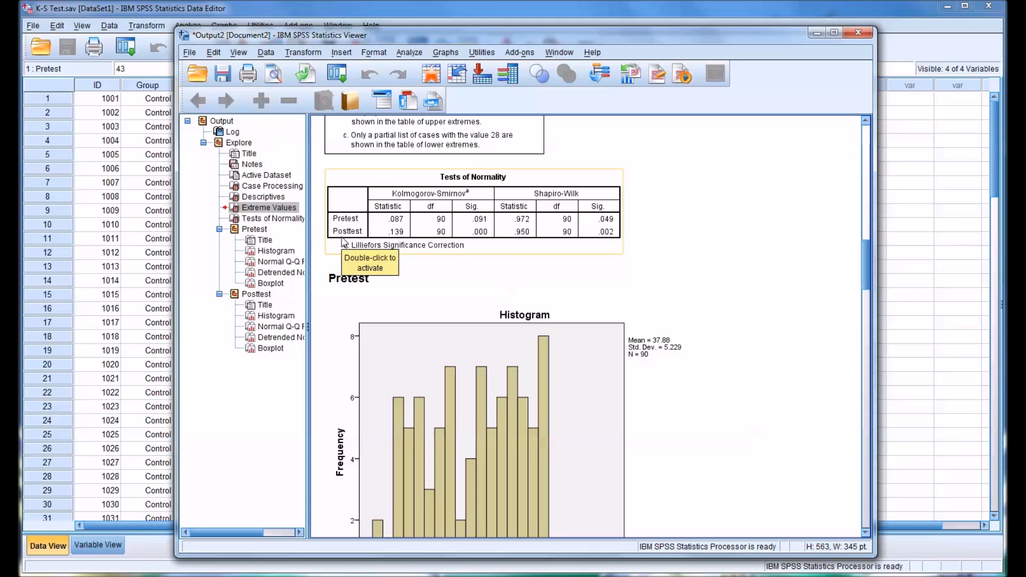
{"action": "mouse_move", "coordinate": [421, 250]}
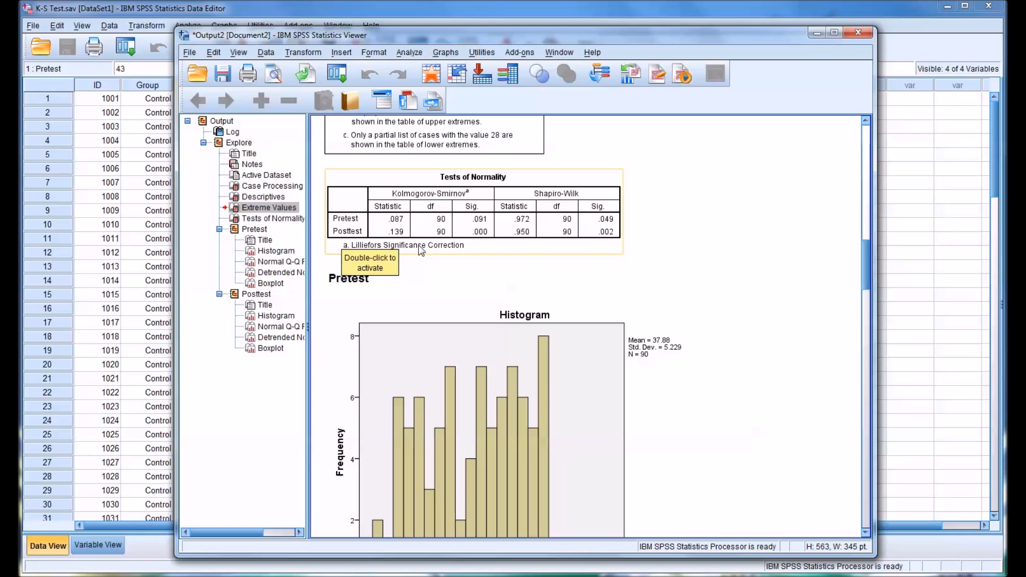
{"action": "mouse_move", "coordinate": [410, 250]}
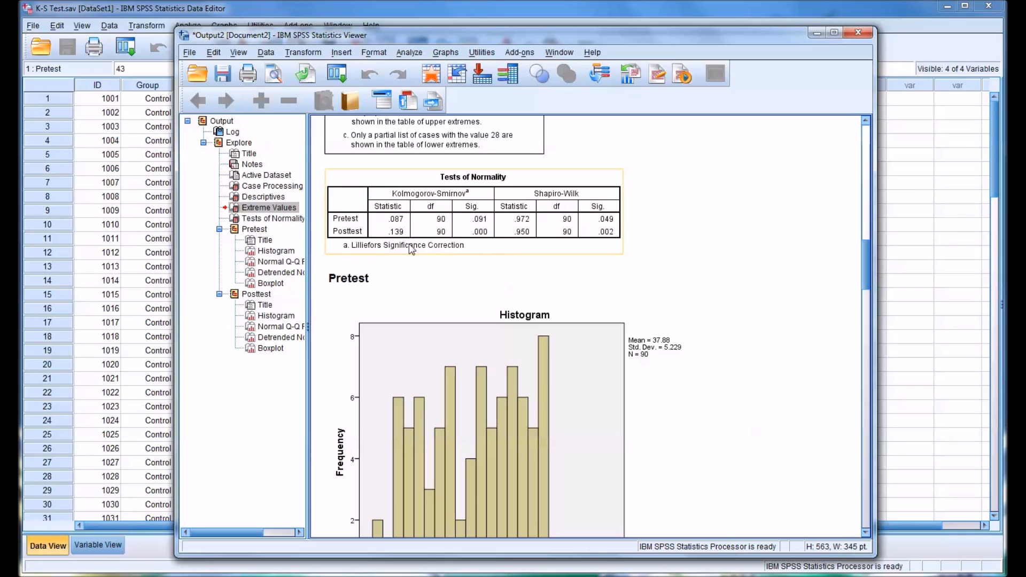
- Scroll through the Pretest histogram, Q-Q plots, boxplot and Posttest histogram, then back up to Tests of Normality
{"action": "scroll", "scroll_direction": "down", "scroll_amount": 3}
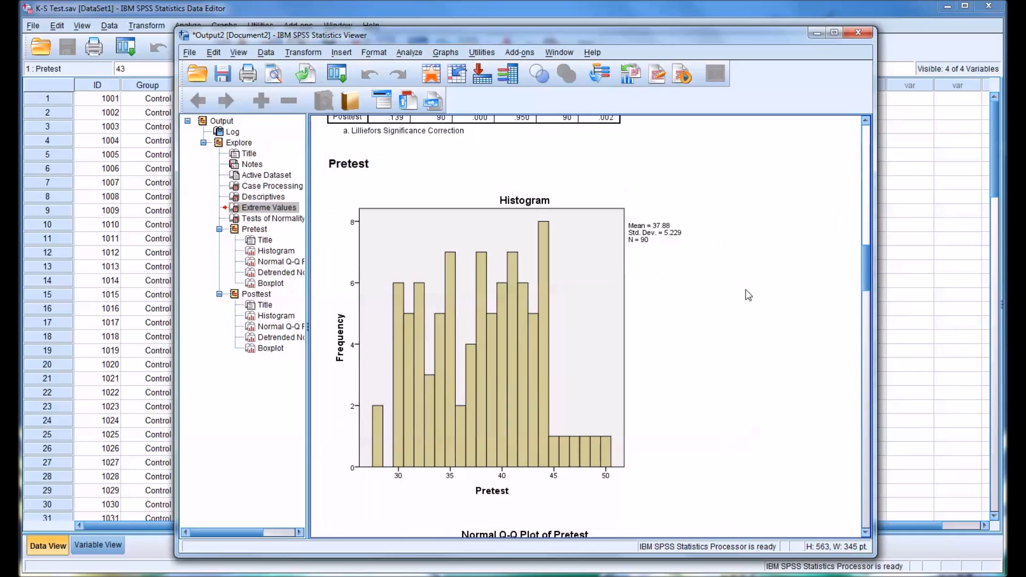
{"action": "left_click", "coordinate": [448, 256]}
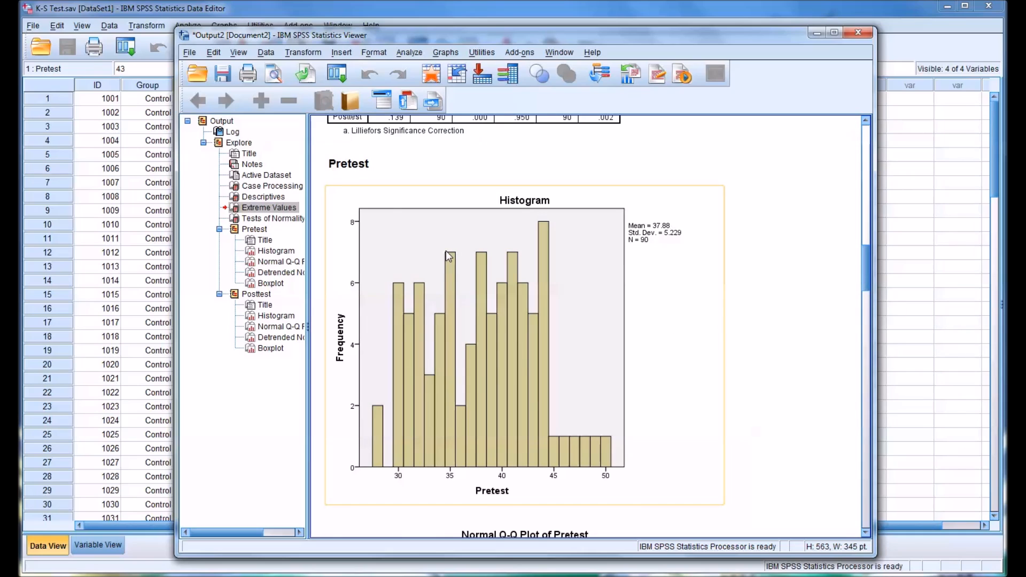
{"action": "mouse_move", "coordinate": [425, 413]}
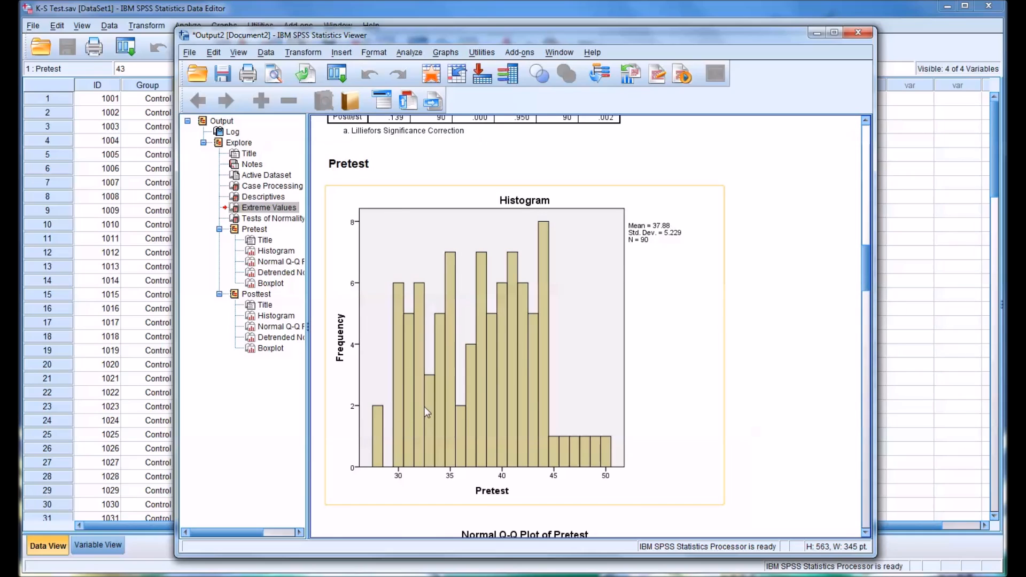
{"action": "mouse_move", "coordinate": [494, 342]}
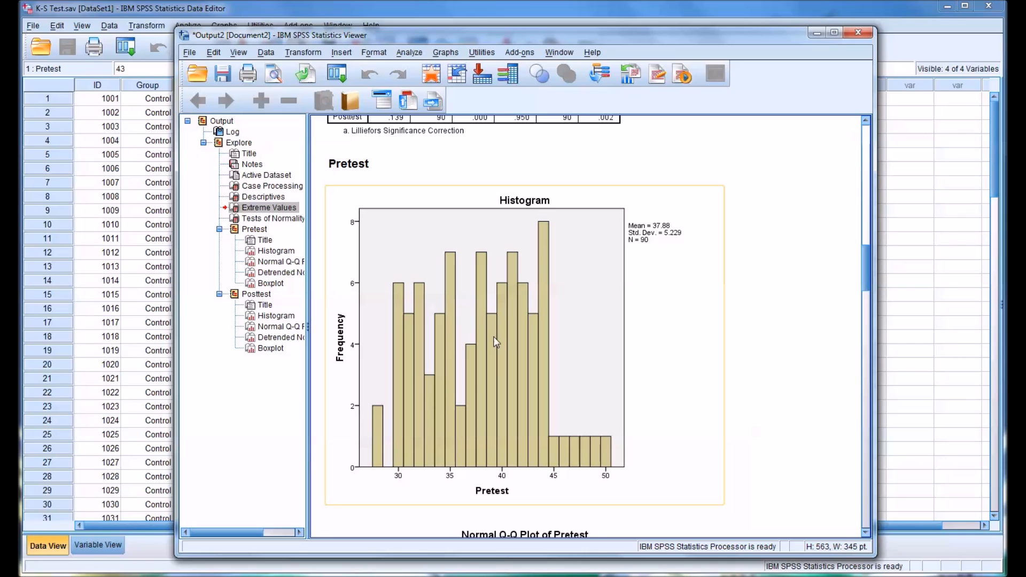
{"action": "mouse_move", "coordinate": [479, 415]}
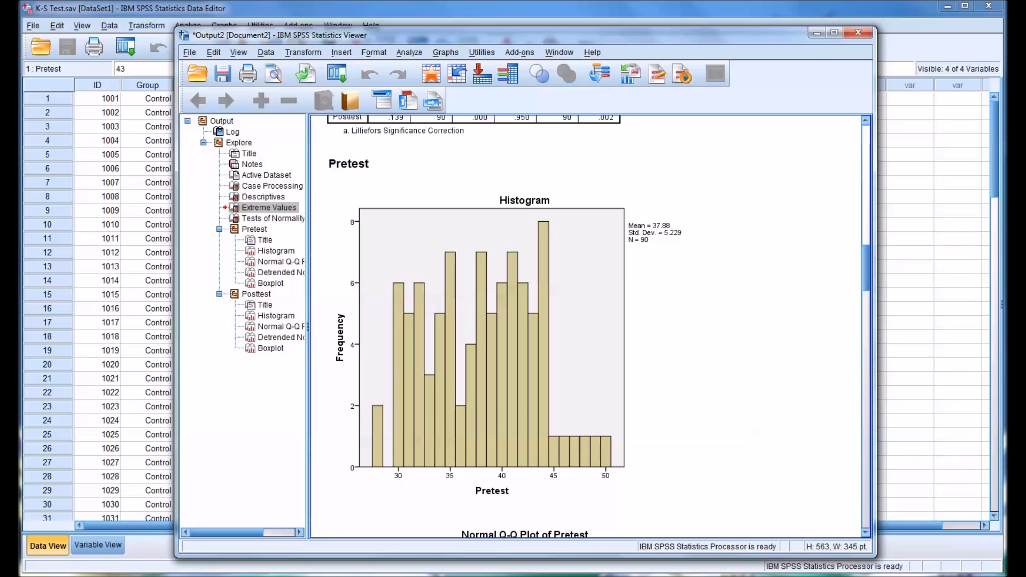
{"action": "scroll", "scroll_direction": "down", "scroll_amount": 3}
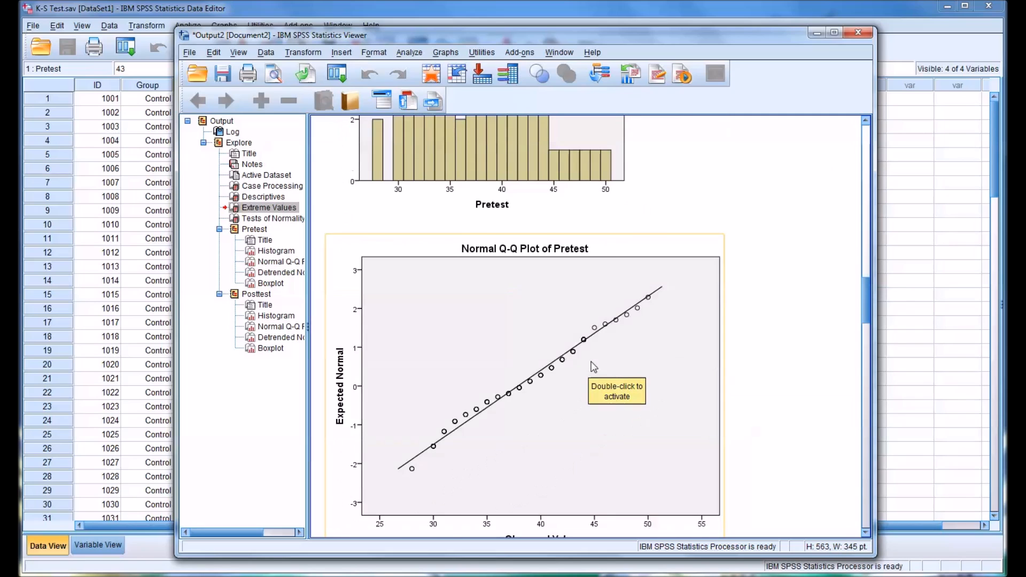
{"action": "scroll", "scroll_direction": "down", "scroll_amount": 3}
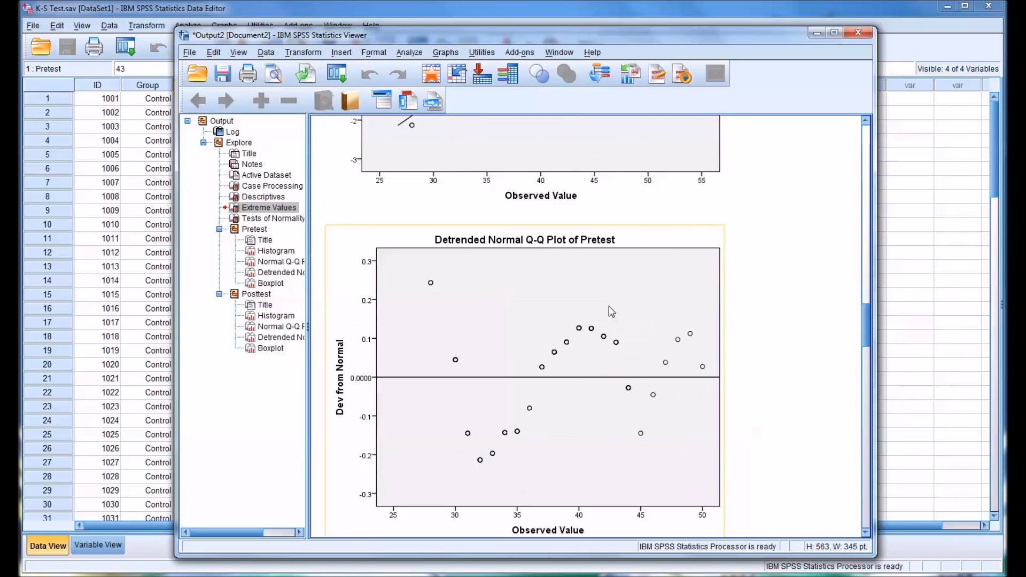
{"action": "scroll", "scroll_direction": "down", "scroll_amount": 3}
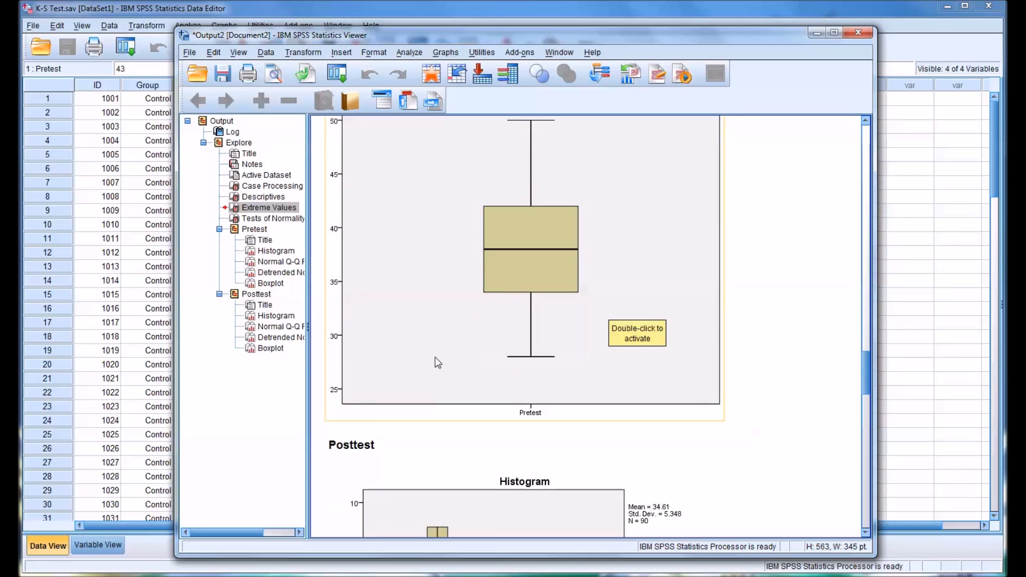
{"action": "mouse_move", "coordinate": [721, 369]}
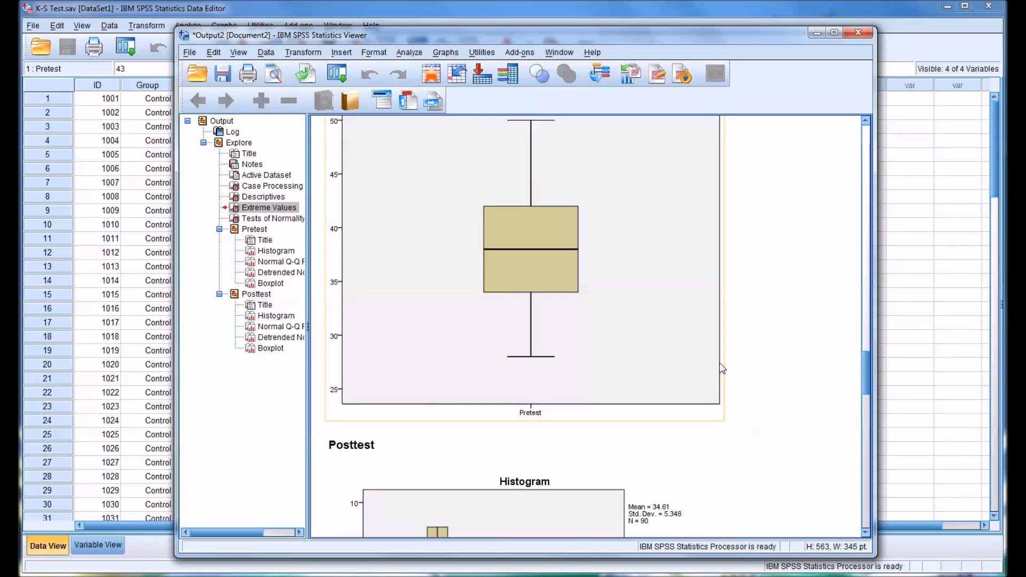
{"action": "scroll", "scroll_direction": "down", "scroll_amount": 3}
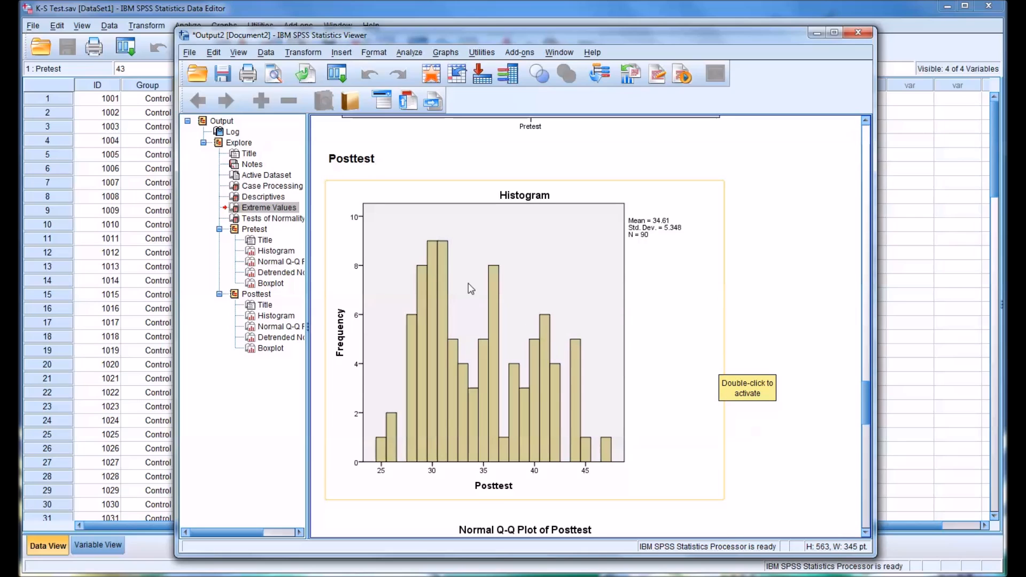
{"action": "scroll", "scroll_direction": "down", "scroll_amount": 3}
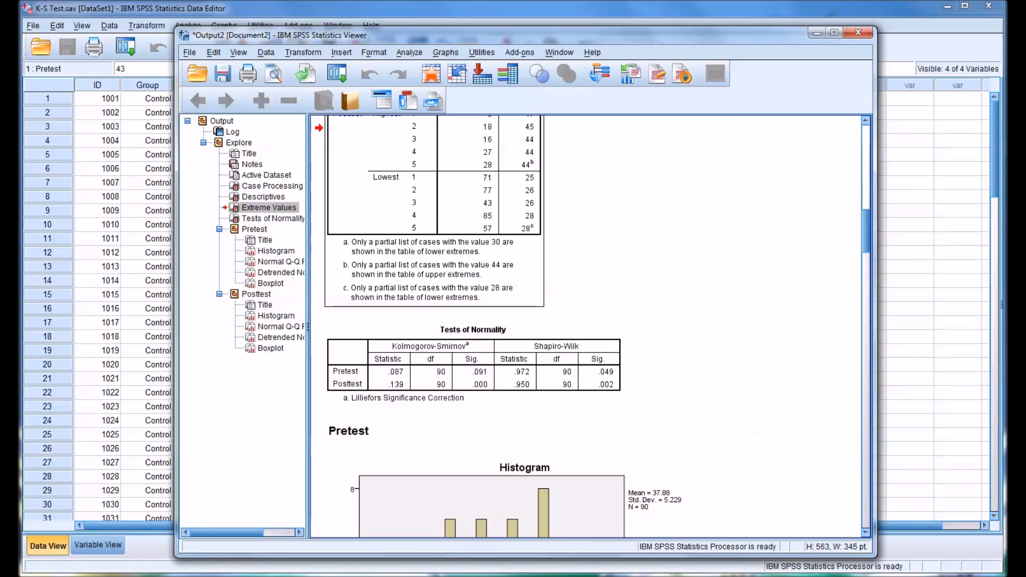
{"action": "left_click", "coordinate": [379, 374]}
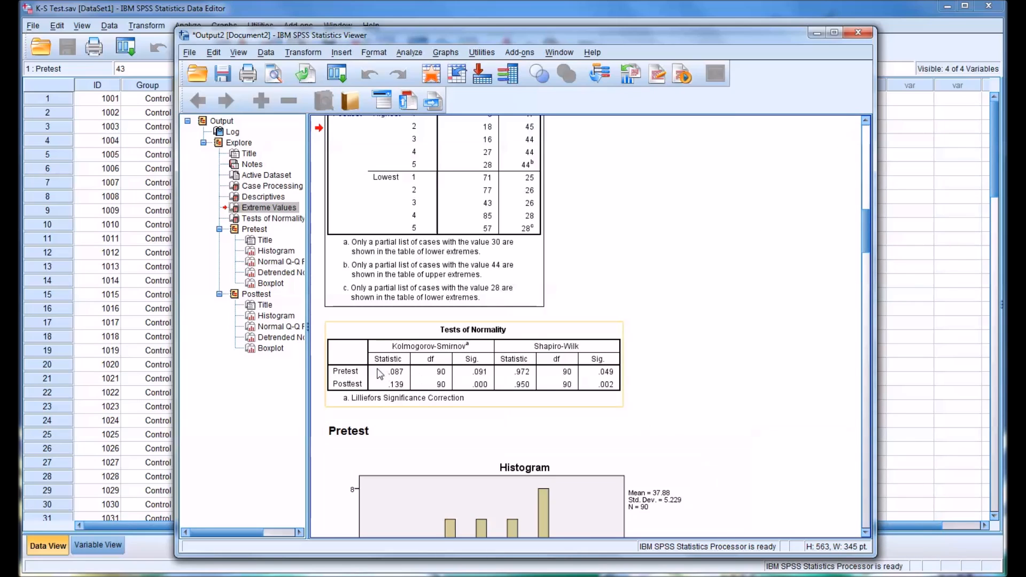
{"action": "mouse_move", "coordinate": [570, 349]}
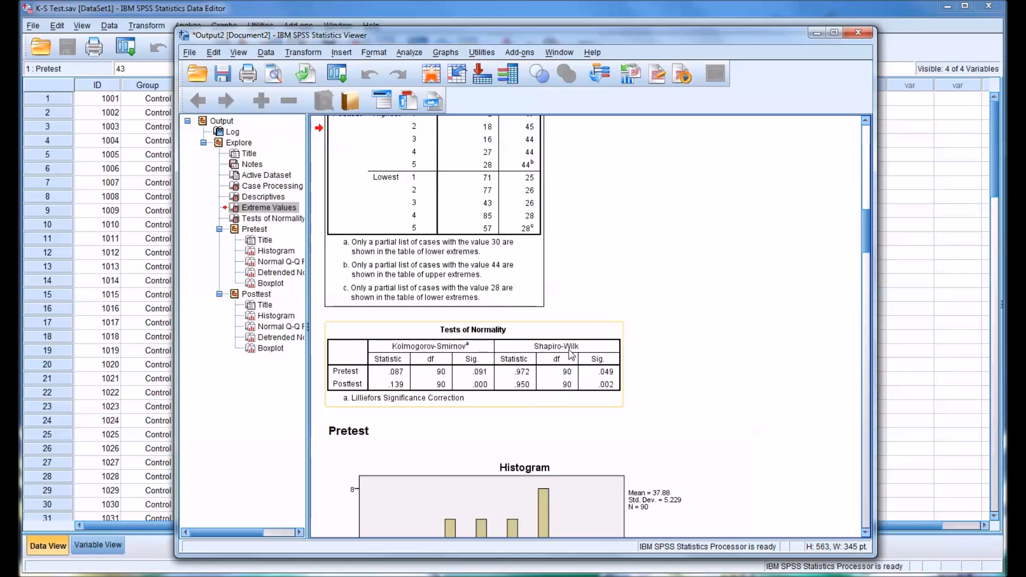
{"action": "mouse_move", "coordinate": [571, 353]}
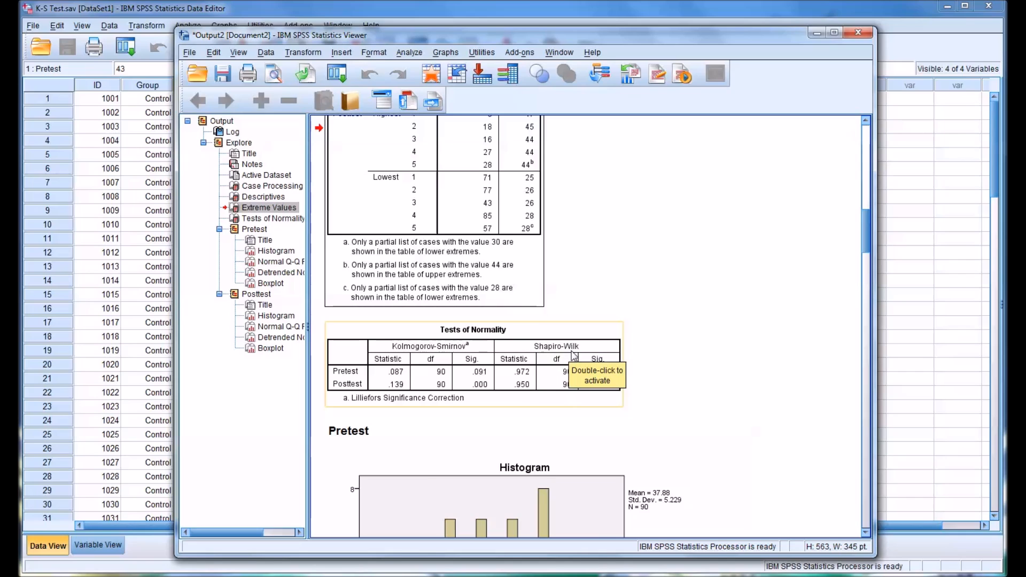
{"action": "mouse_move", "coordinate": [432, 364]}
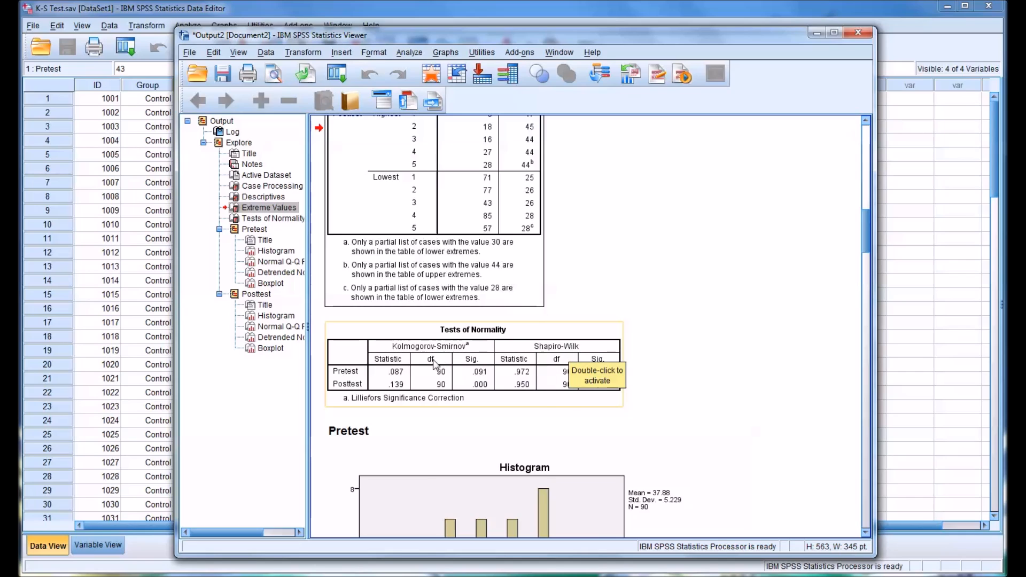
{"action": "mouse_move", "coordinate": [602, 411]}
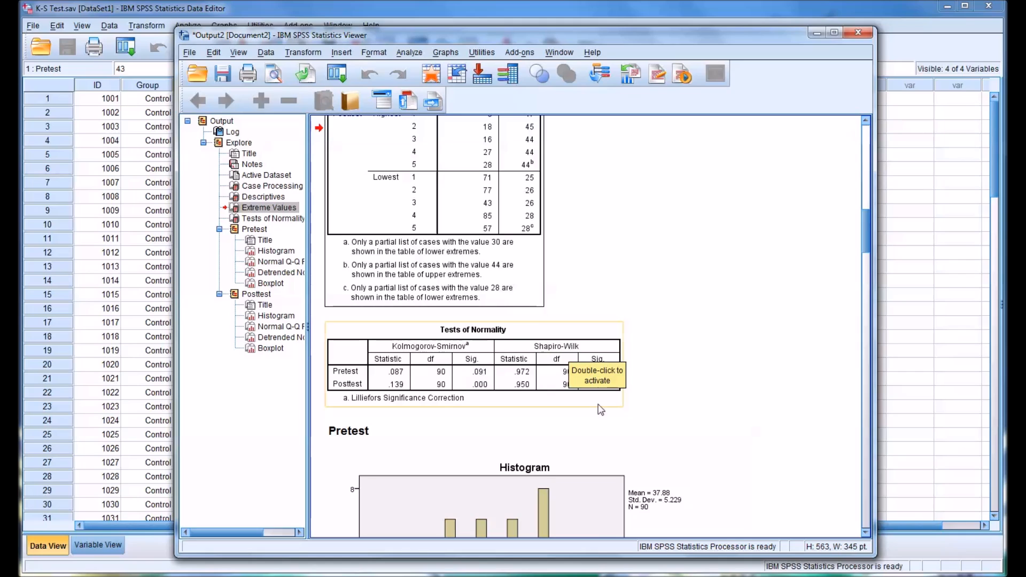
{"action": "mouse_move", "coordinate": [671, 409]}
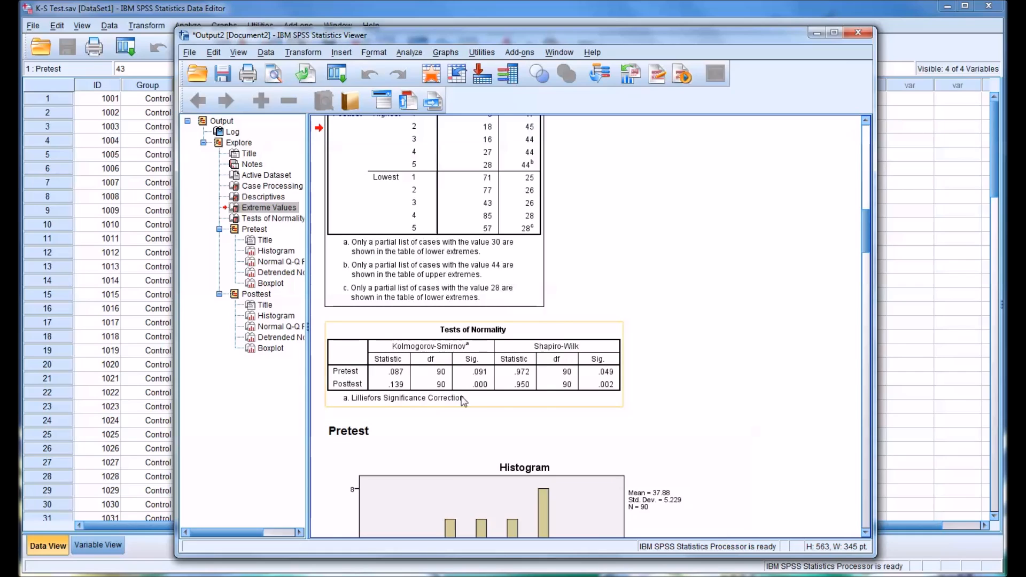
{"action": "mouse_move", "coordinate": [606, 397]}
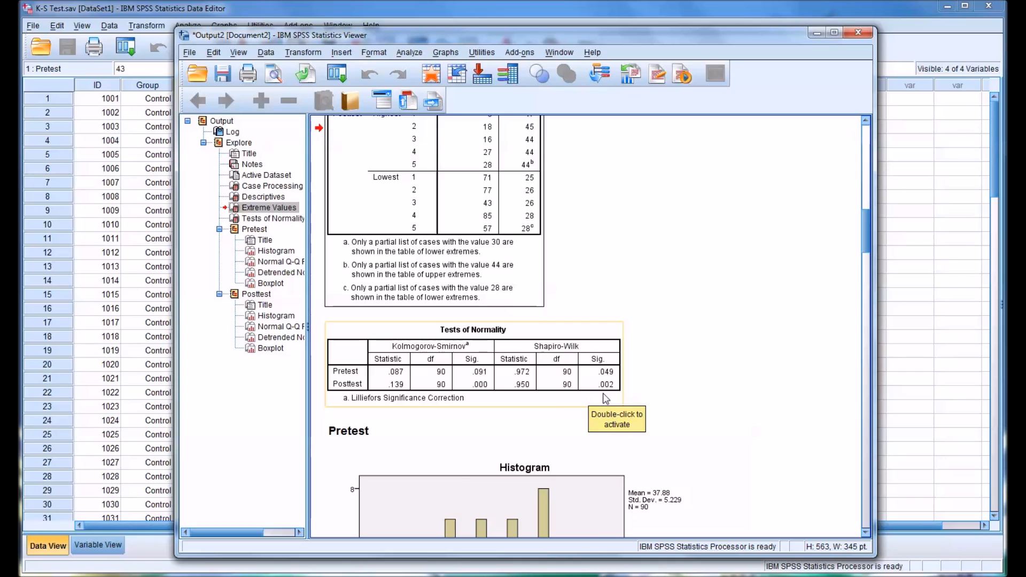
{"action": "mouse_move", "coordinate": [495, 448]}
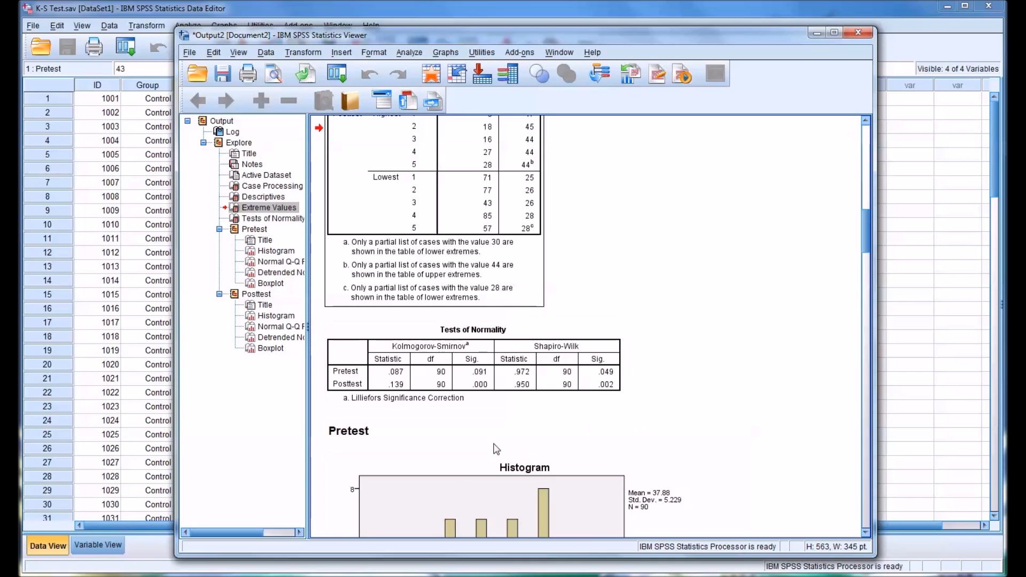
{"action": "left_click", "coordinate": [474, 363]}
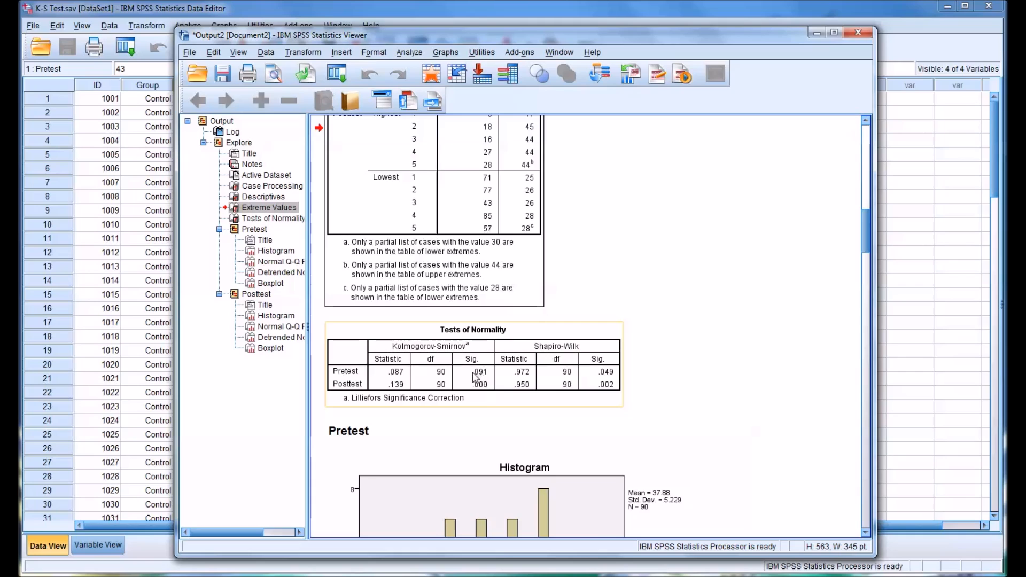
{"action": "mouse_move", "coordinate": [479, 381]}
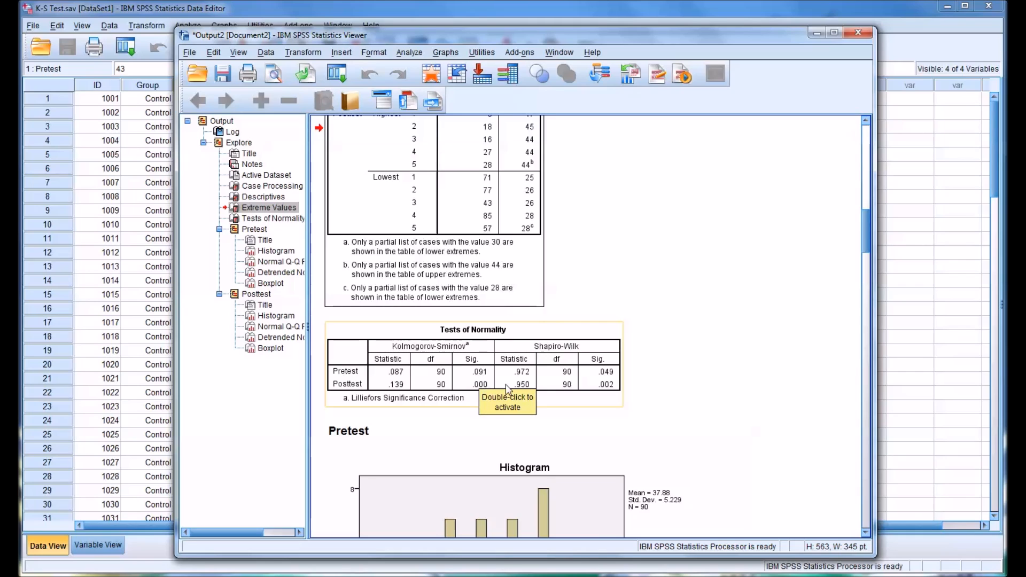
{"action": "mouse_move", "coordinate": [615, 386]}
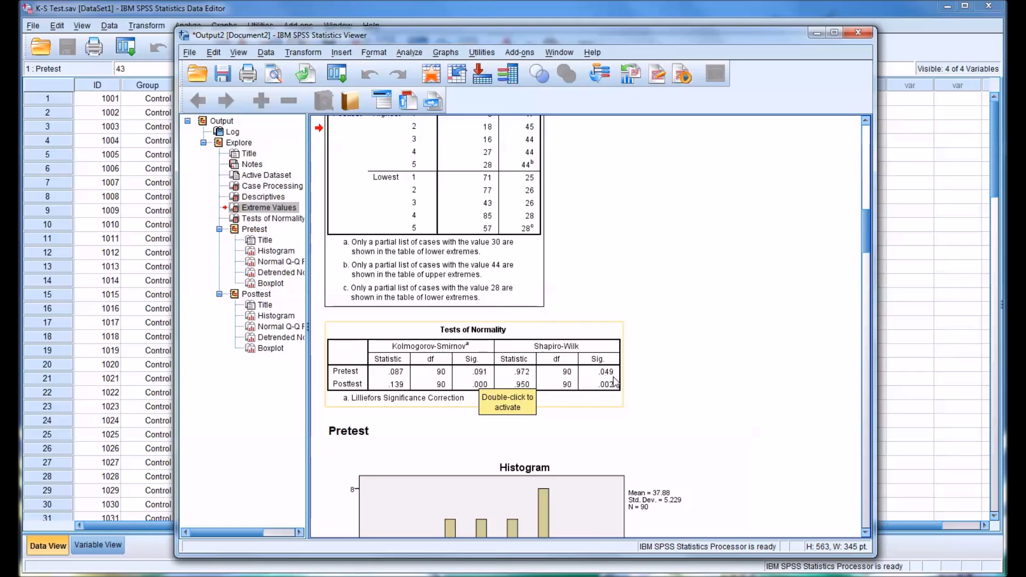
{"action": "mouse_move", "coordinate": [596, 386]}
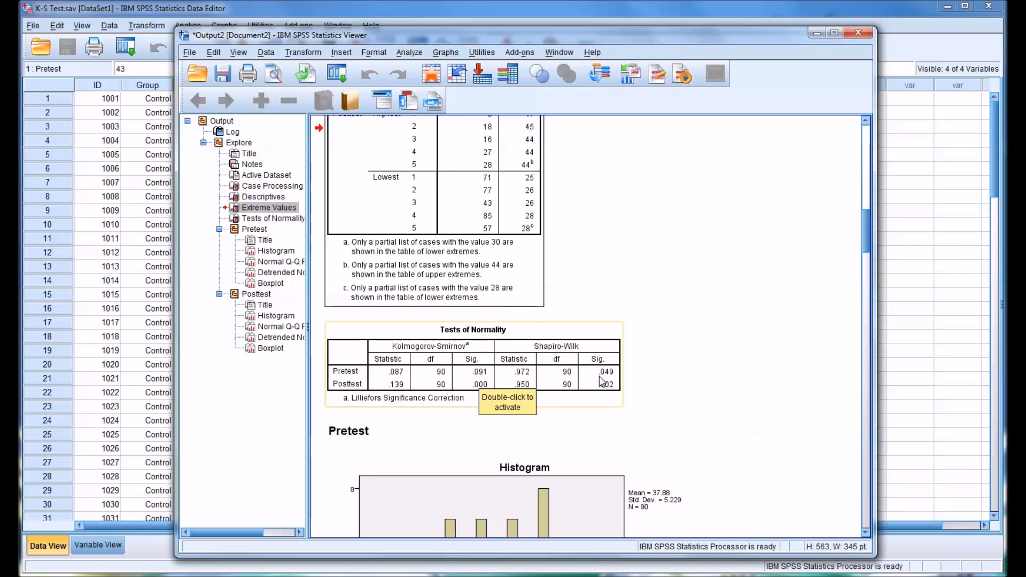
{"action": "mouse_move", "coordinate": [617, 381]}
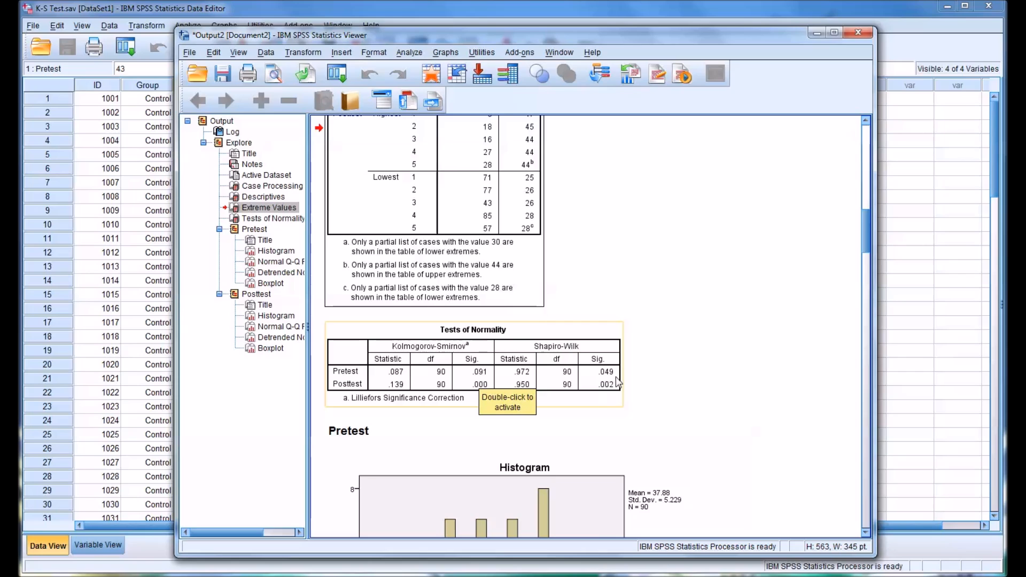
{"action": "mouse_move", "coordinate": [612, 384]}
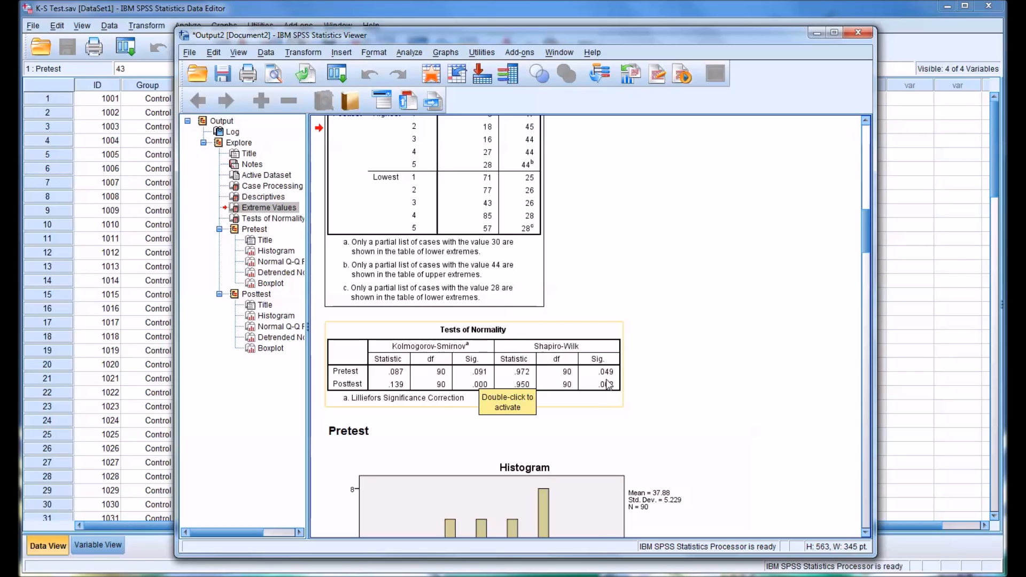
{"action": "mouse_move", "coordinate": [474, 380]}
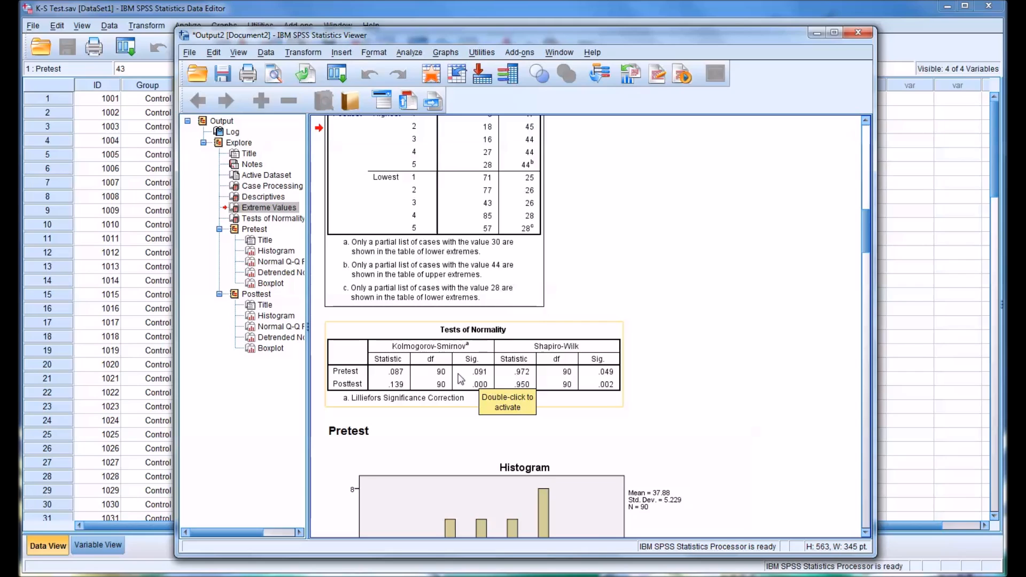
{"action": "mouse_move", "coordinate": [594, 383]}
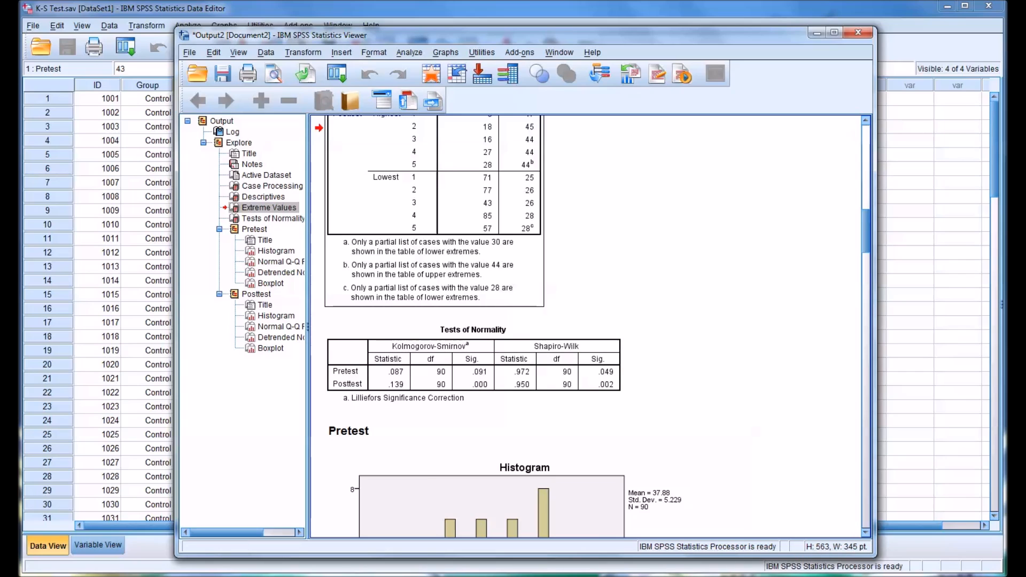
{"action": "mouse_move", "coordinate": [756, 401]}
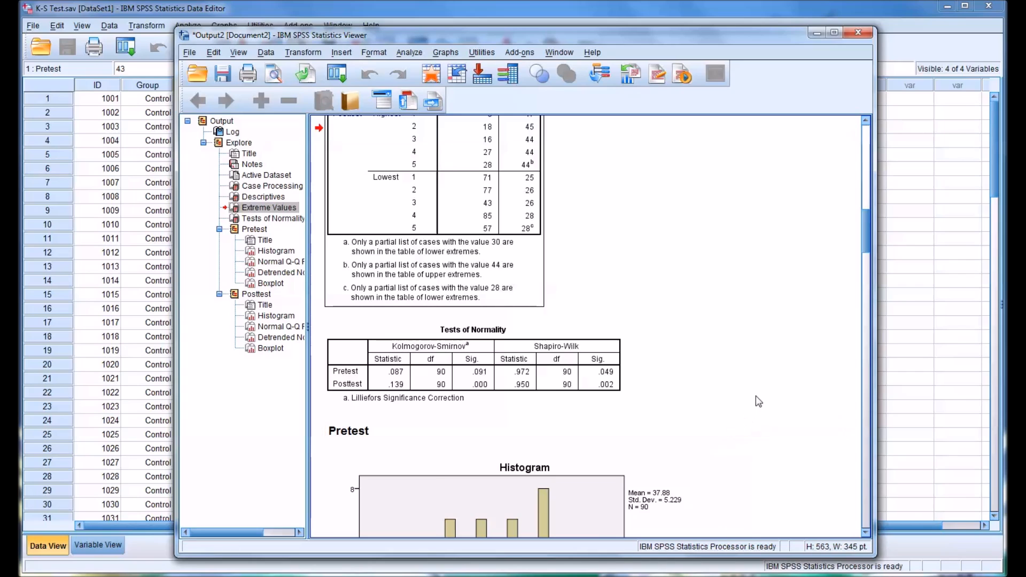